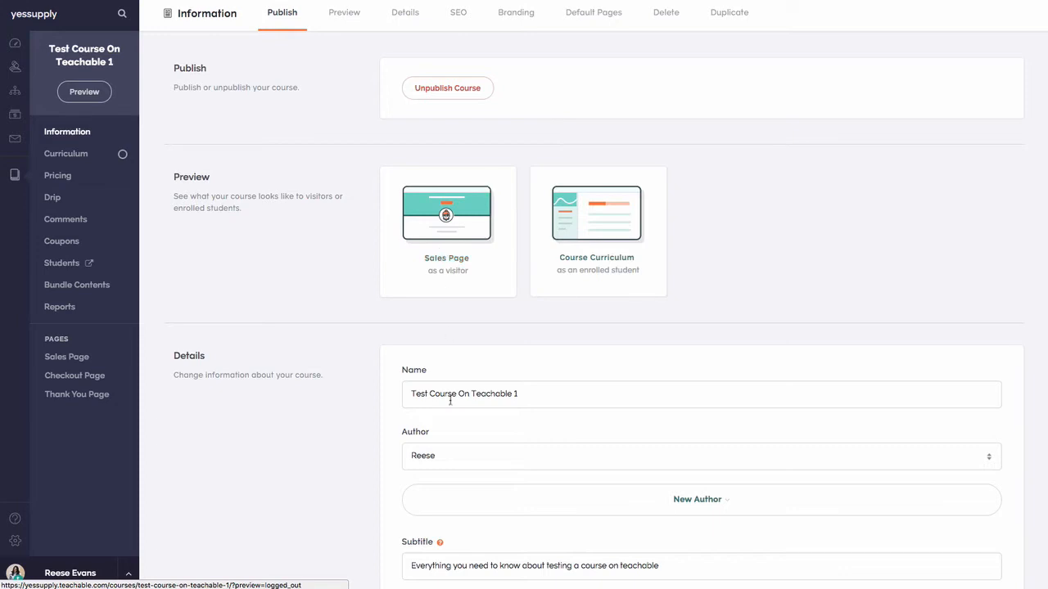
mouse_move(463, 248)
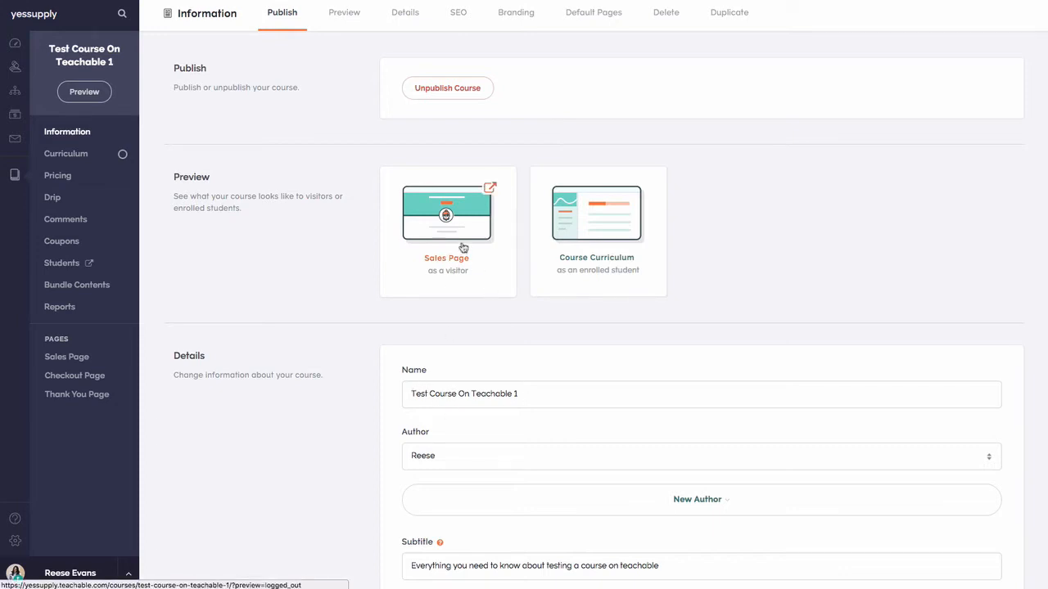
Preview the sales page as a visitor, scrolling through instructor bio, curriculum and FAQ.
click(446, 214)
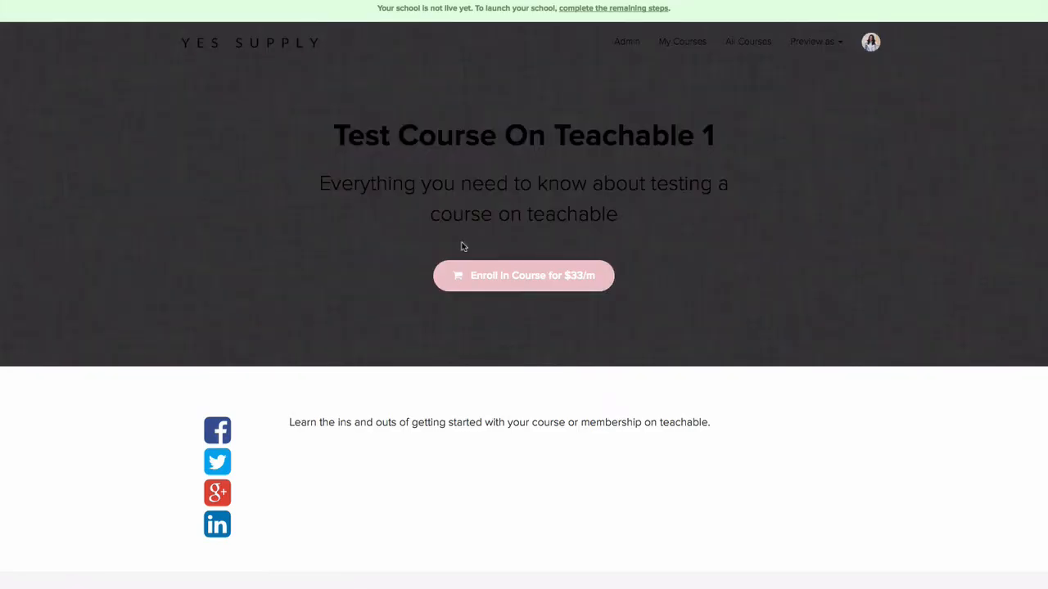
mouse_move(432, 235)
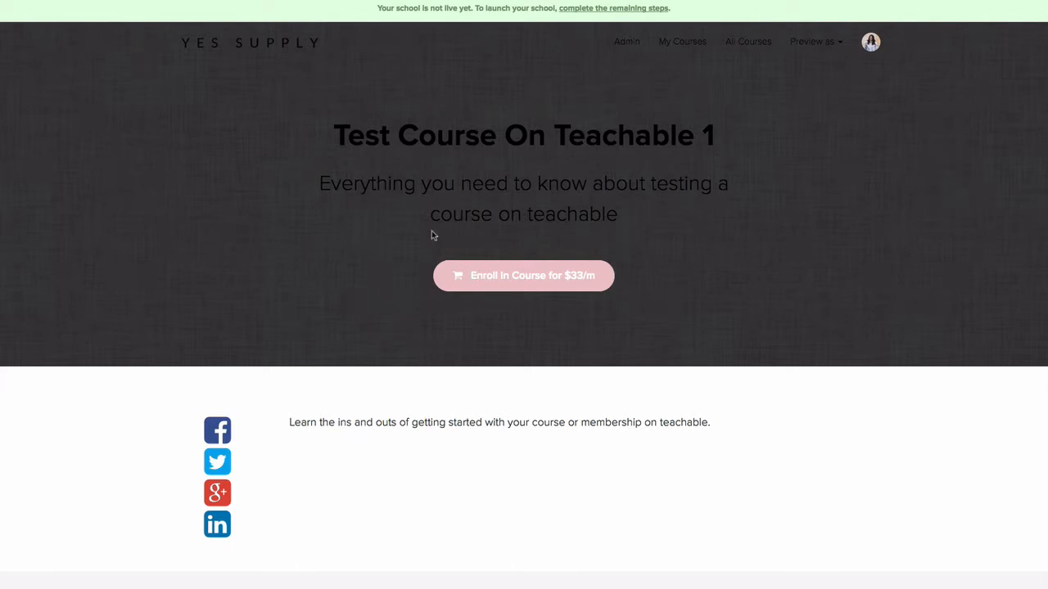
mouse_move(395, 202)
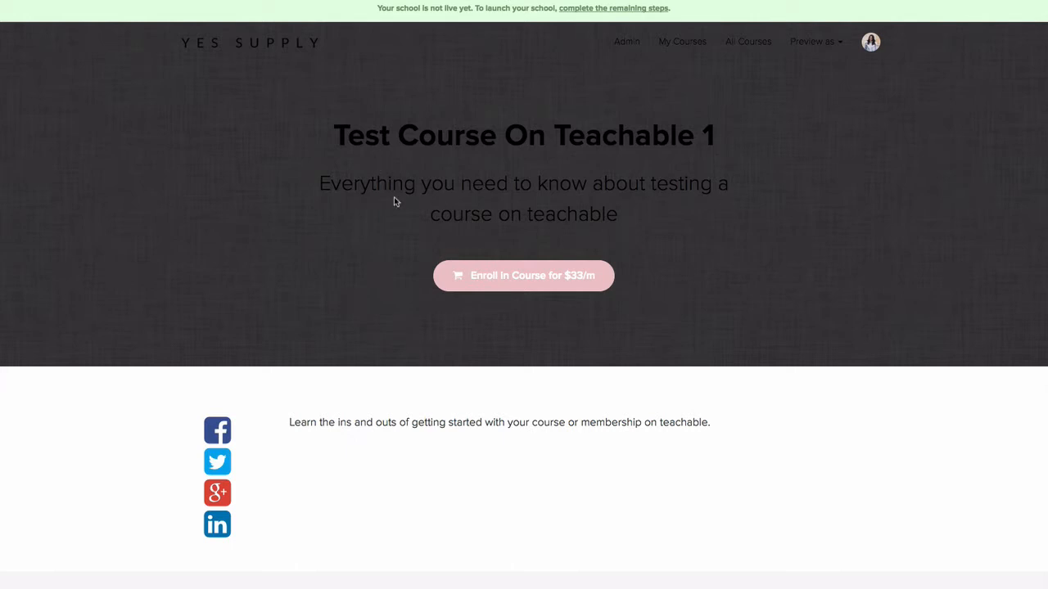
scroll(down, 3)
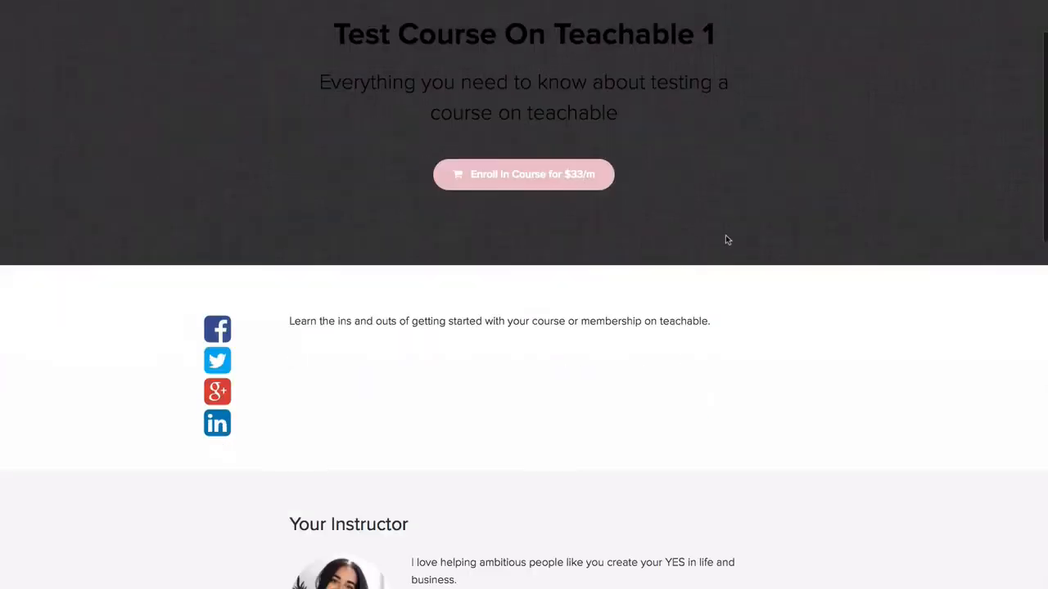
scroll(down, 3)
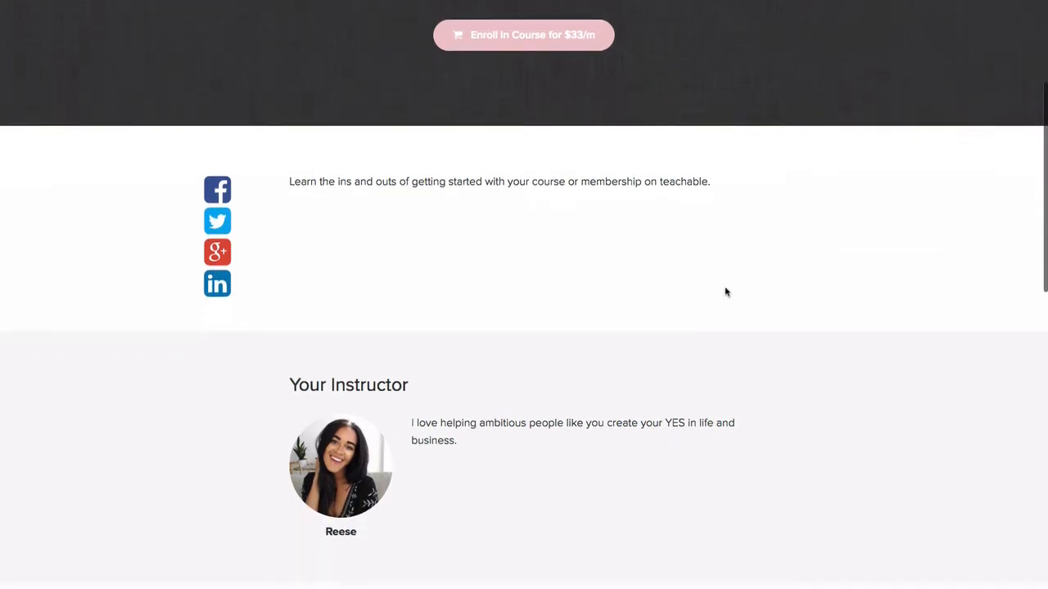
scroll(up, 3)
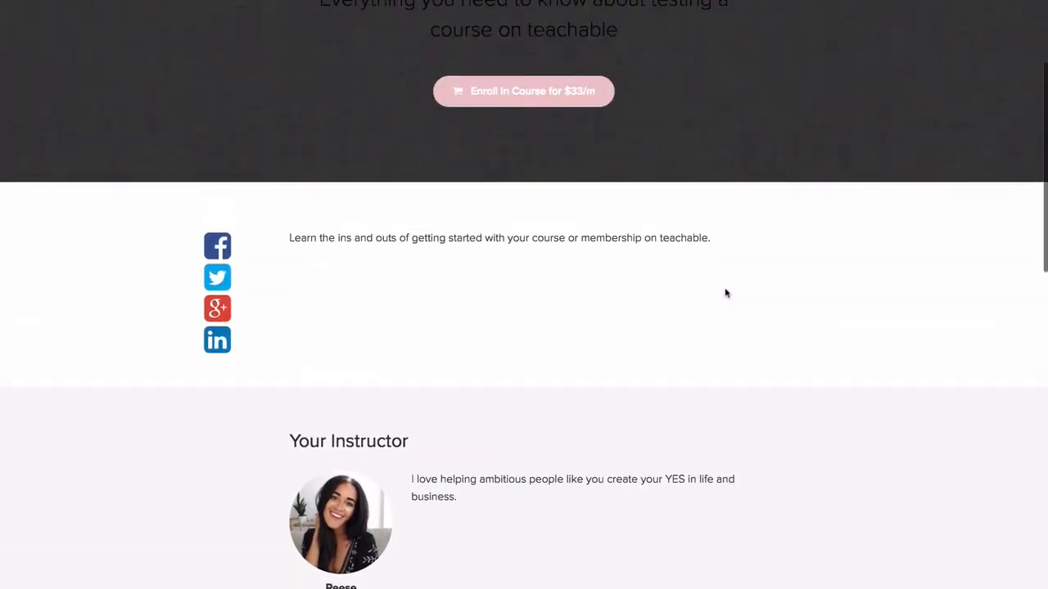
scroll(down, 3)
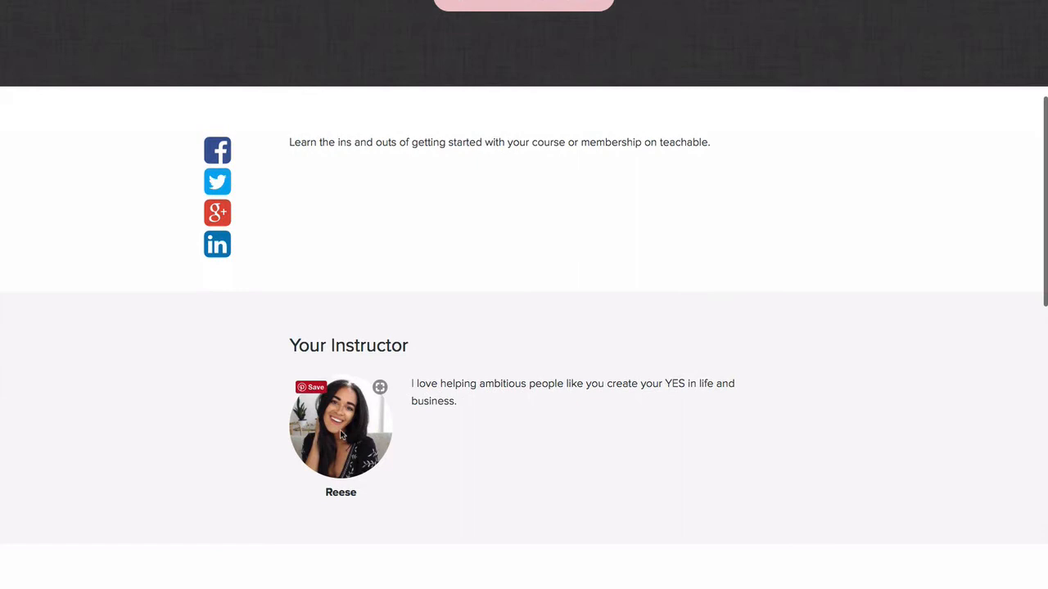
mouse_move(737, 412)
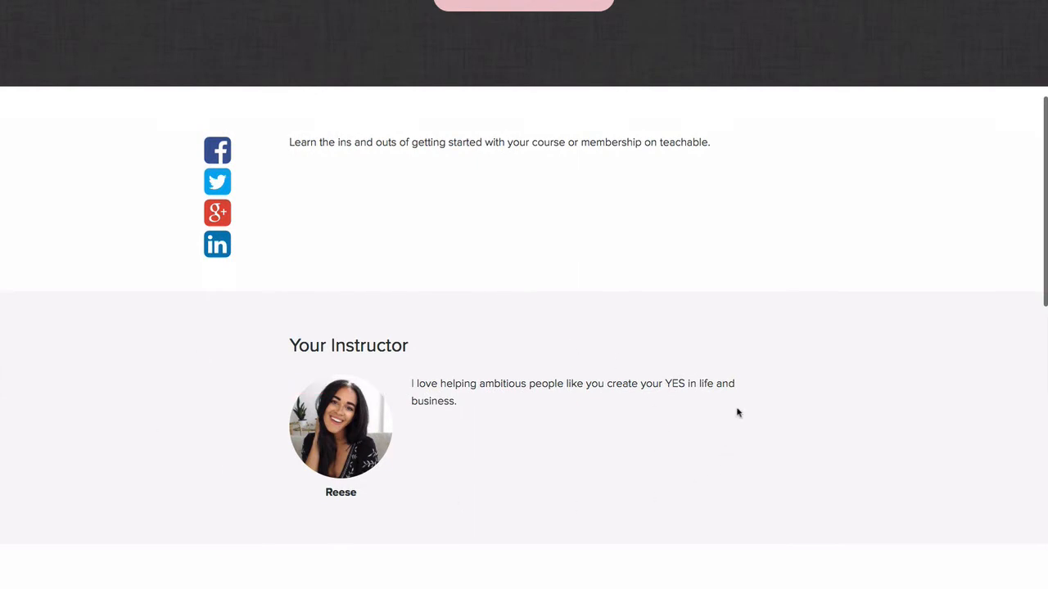
scroll(down, 3)
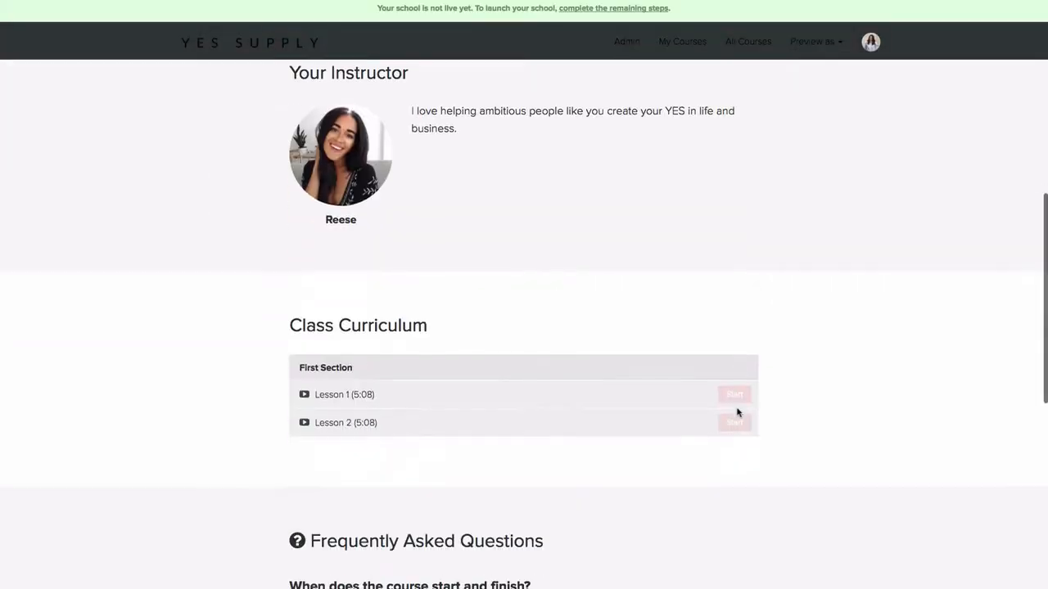
scroll(down, 3)
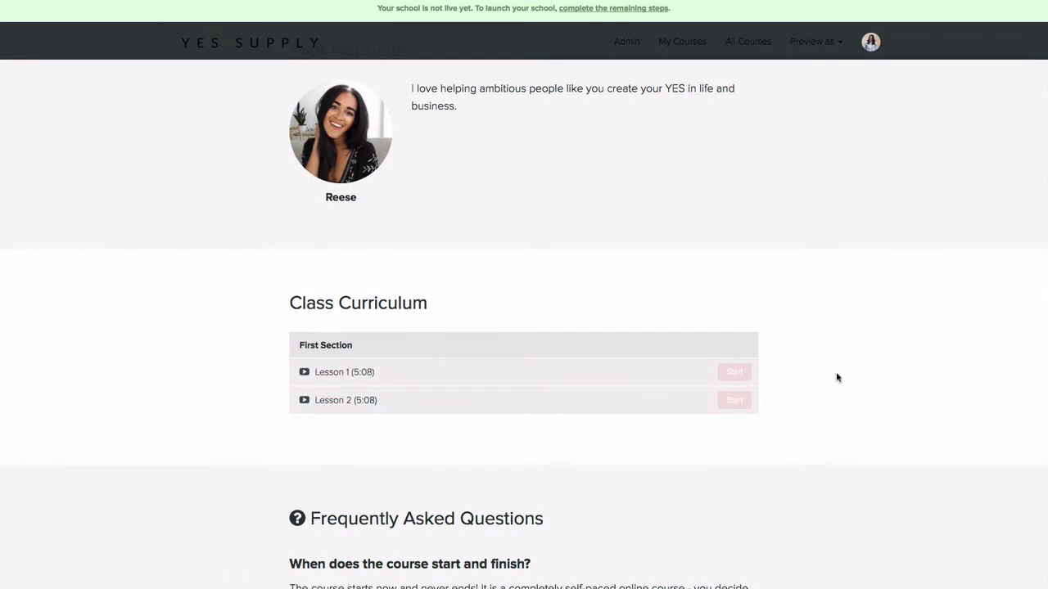
scroll(down, 3)
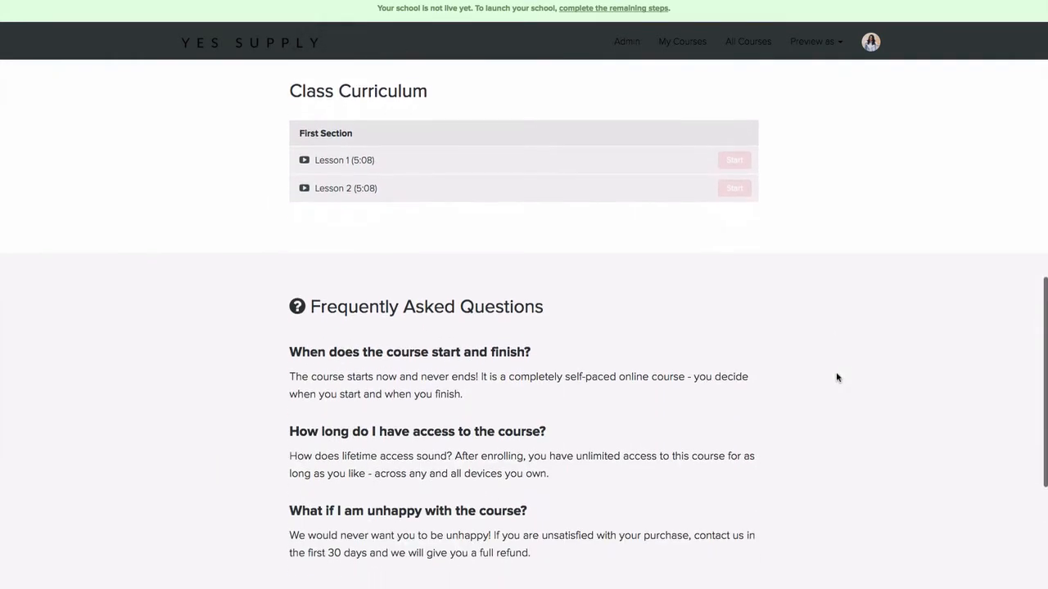
scroll(down, 3)
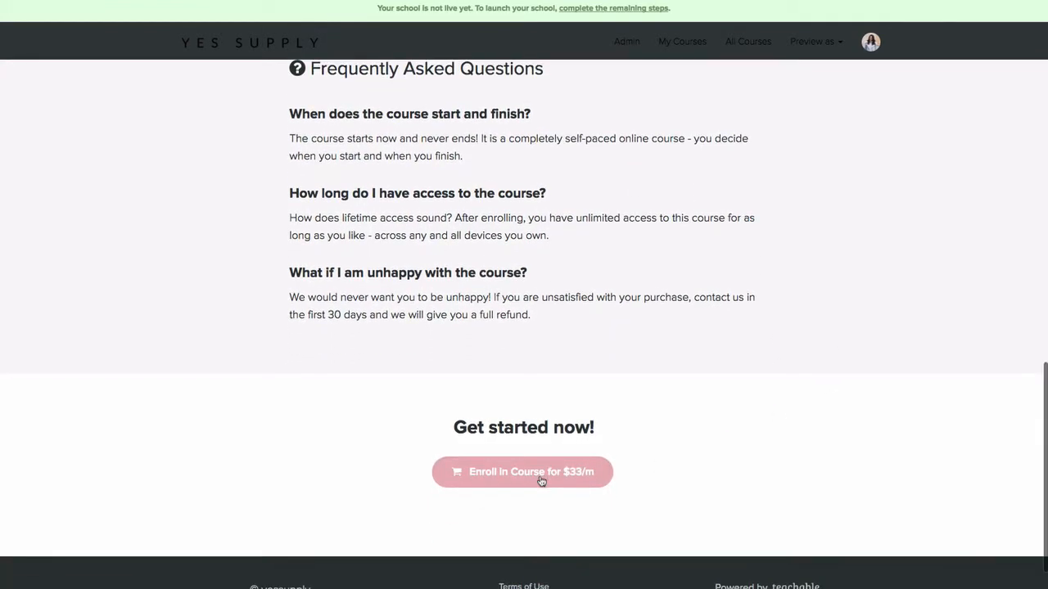
Enroll via the $33/m button and review the checkout order summary and payment form.
click(523, 471)
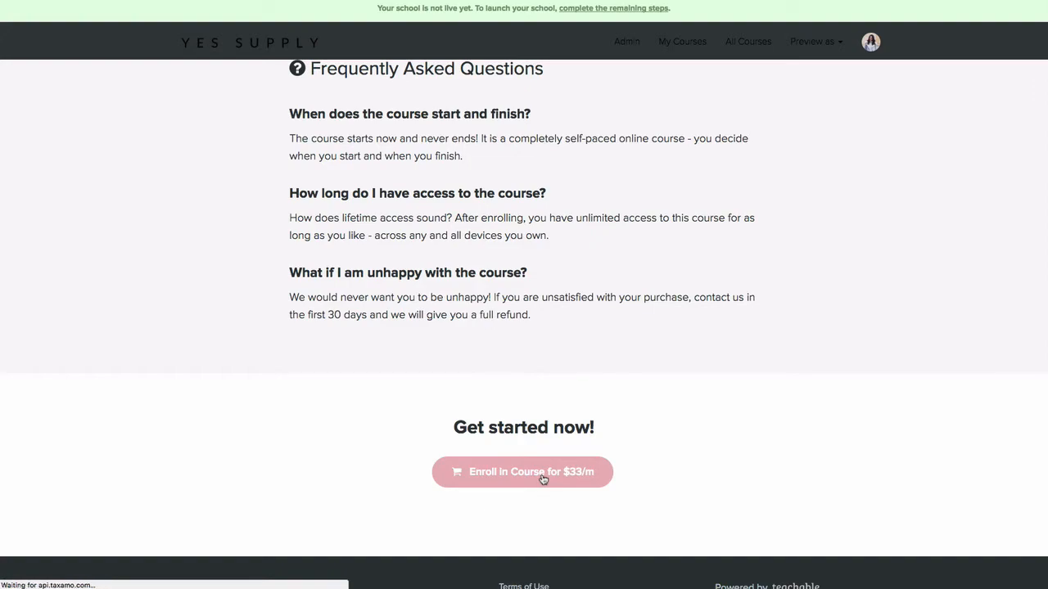
click(523, 472)
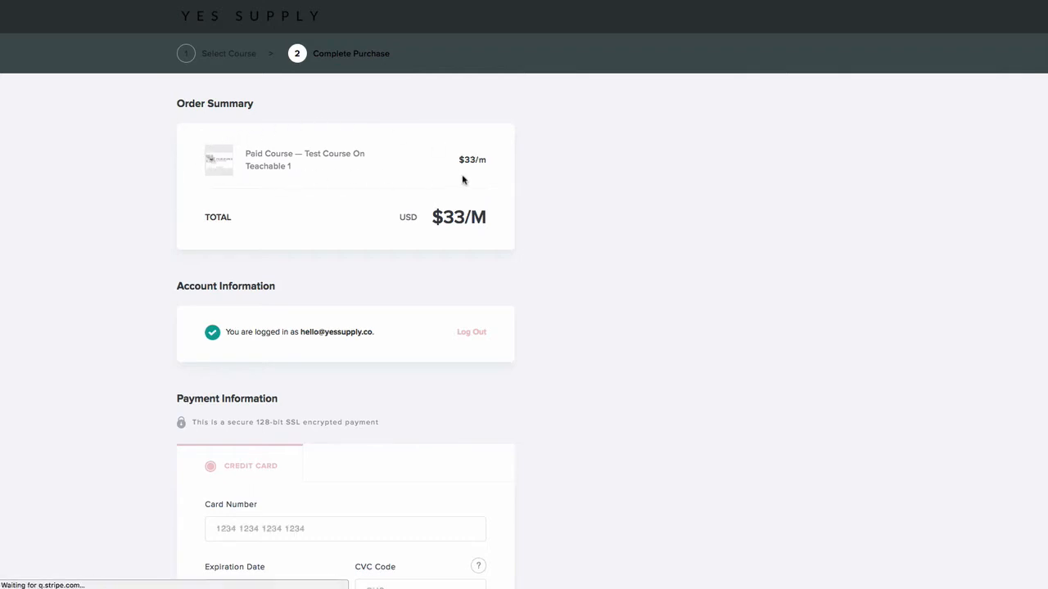
mouse_move(418, 137)
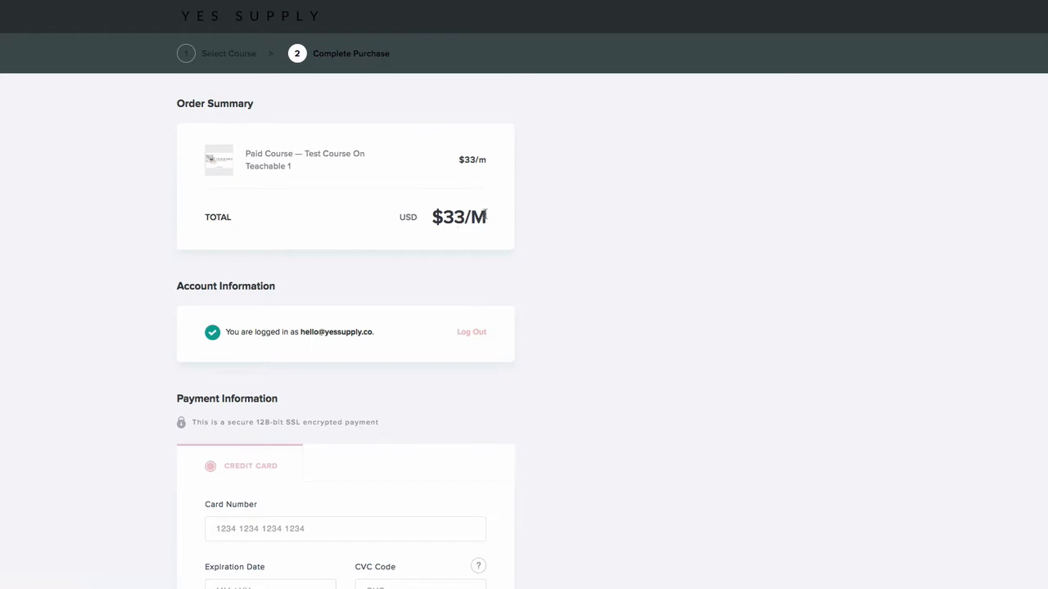
scroll(down, 3)
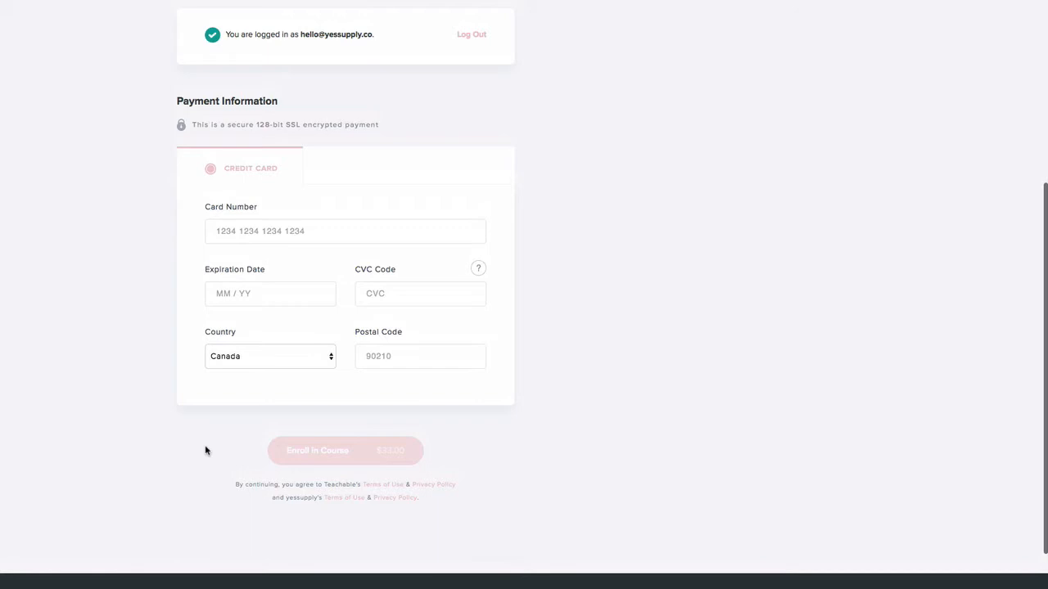
scroll(up, 3)
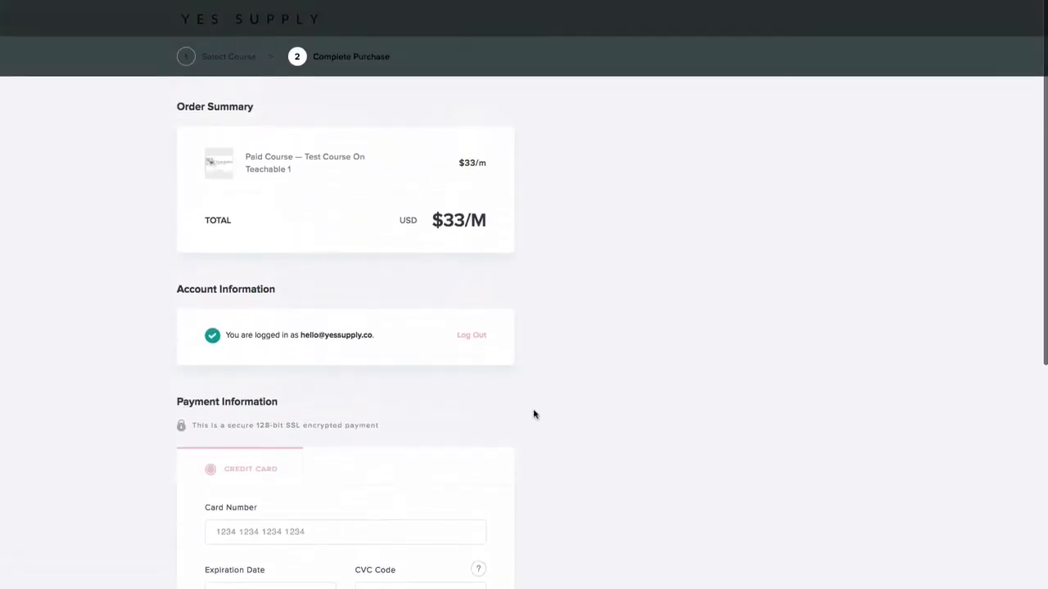
scroll(down, 3)
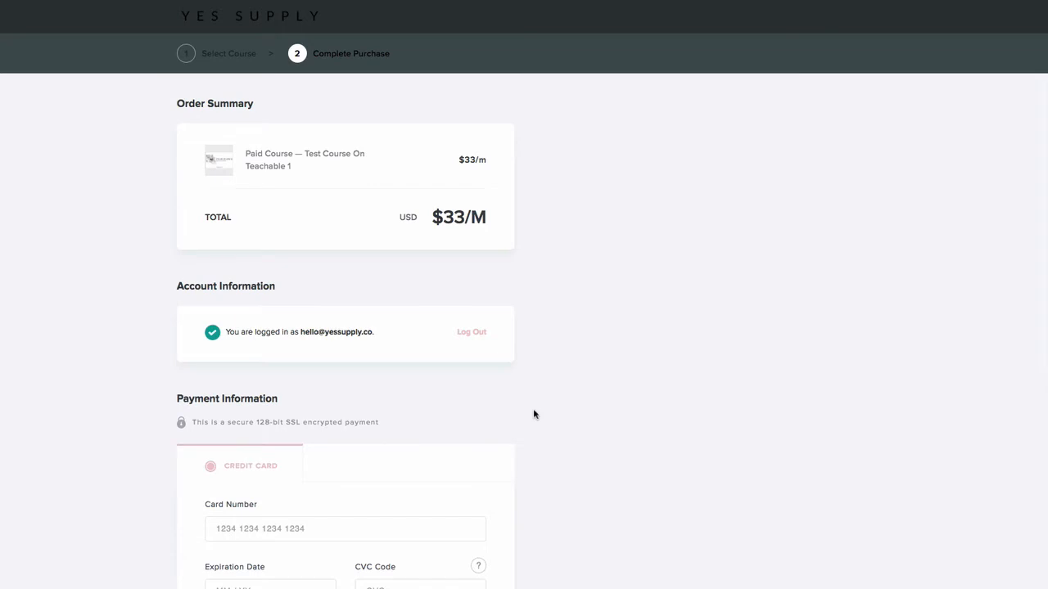
scroll(down, 3)
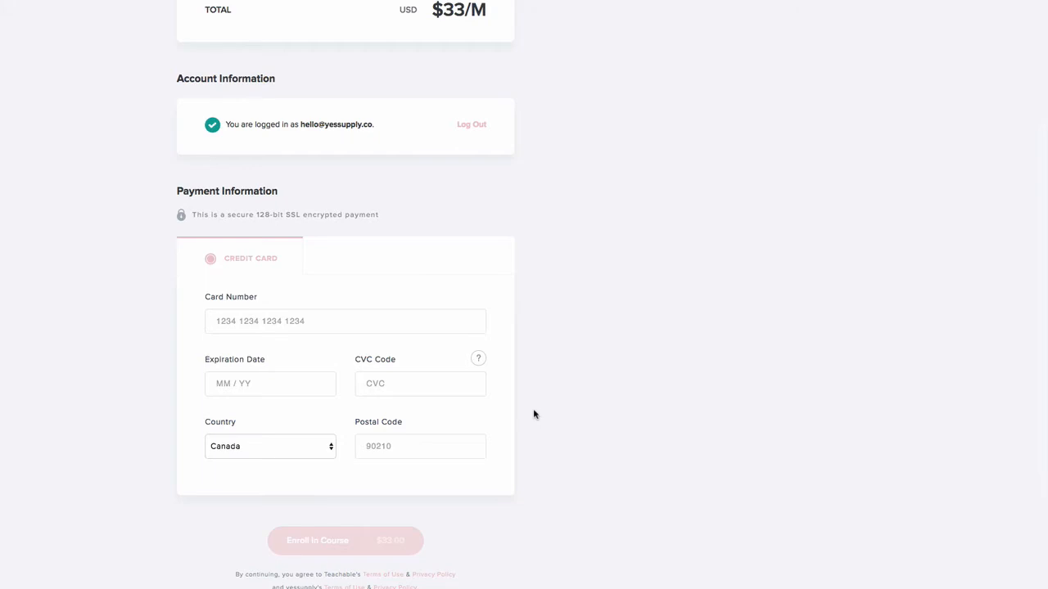
mouse_move(503, 176)
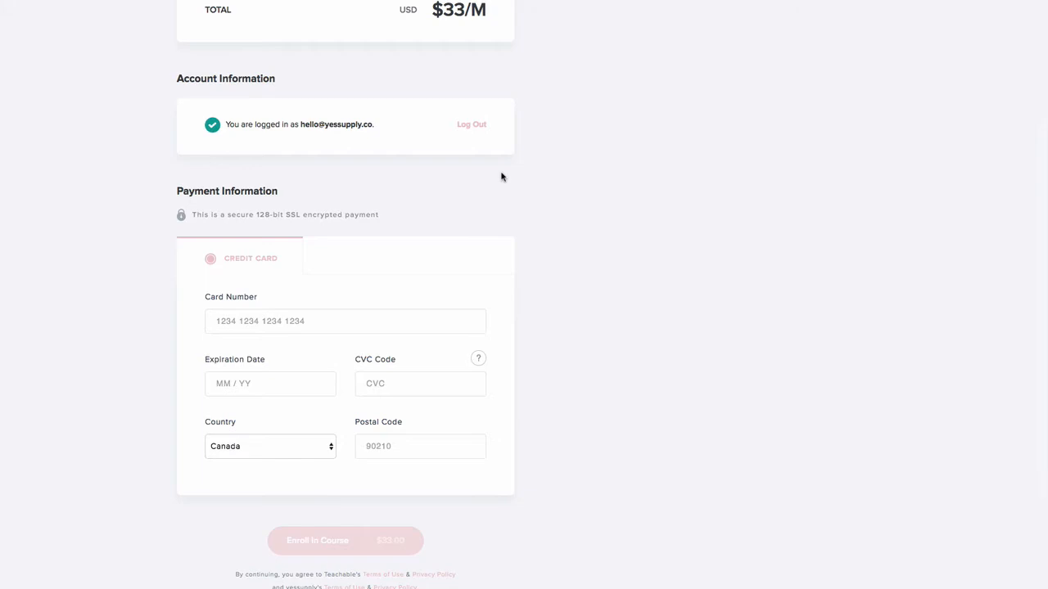
scroll(up, 3)
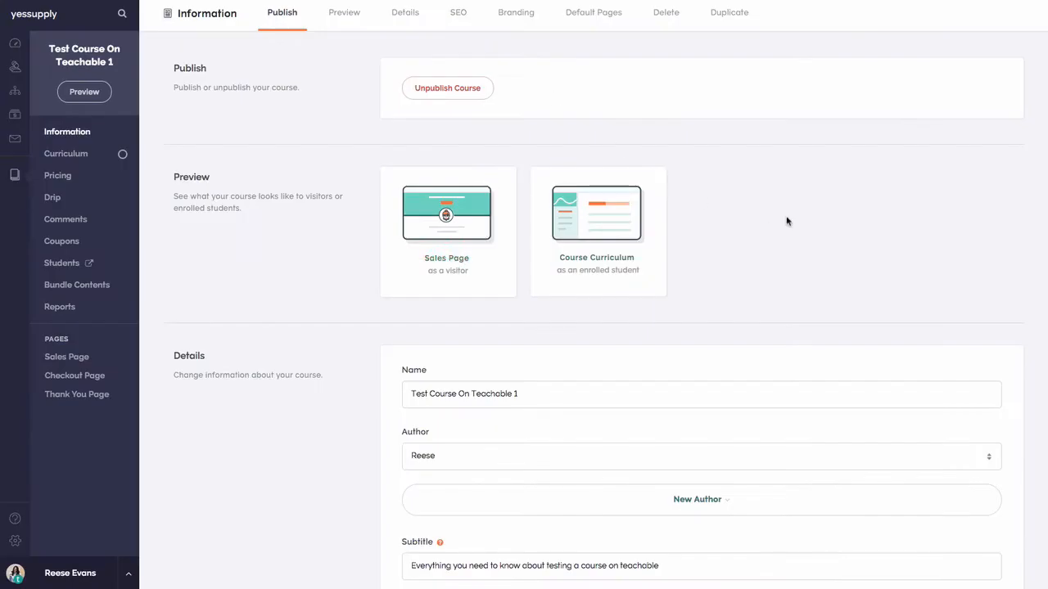
mouse_move(706, 100)
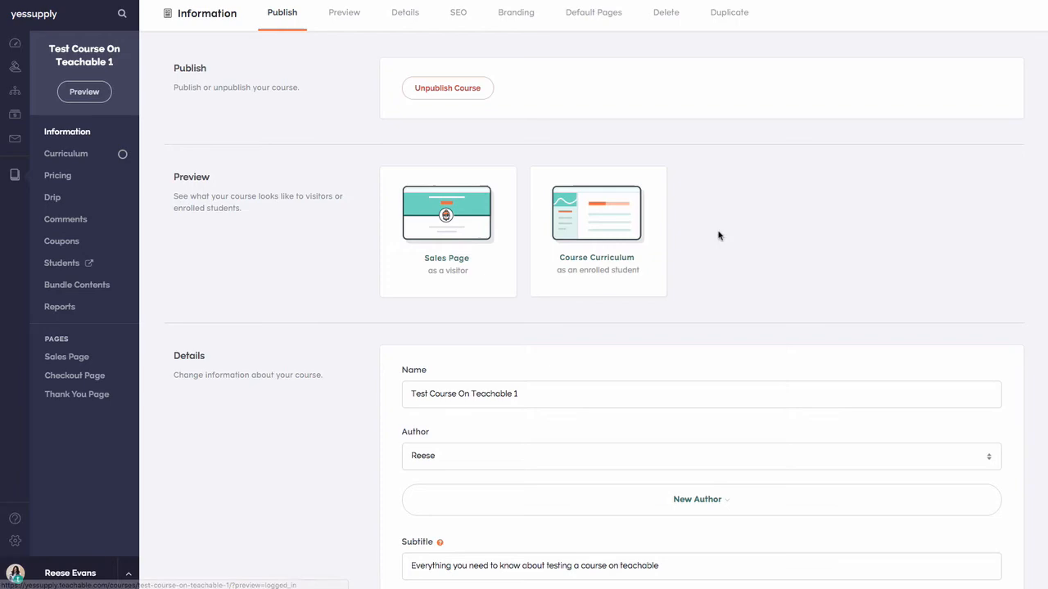
Scroll the course Information page down to the SEO fields and branding images.
scroll(down, 3)
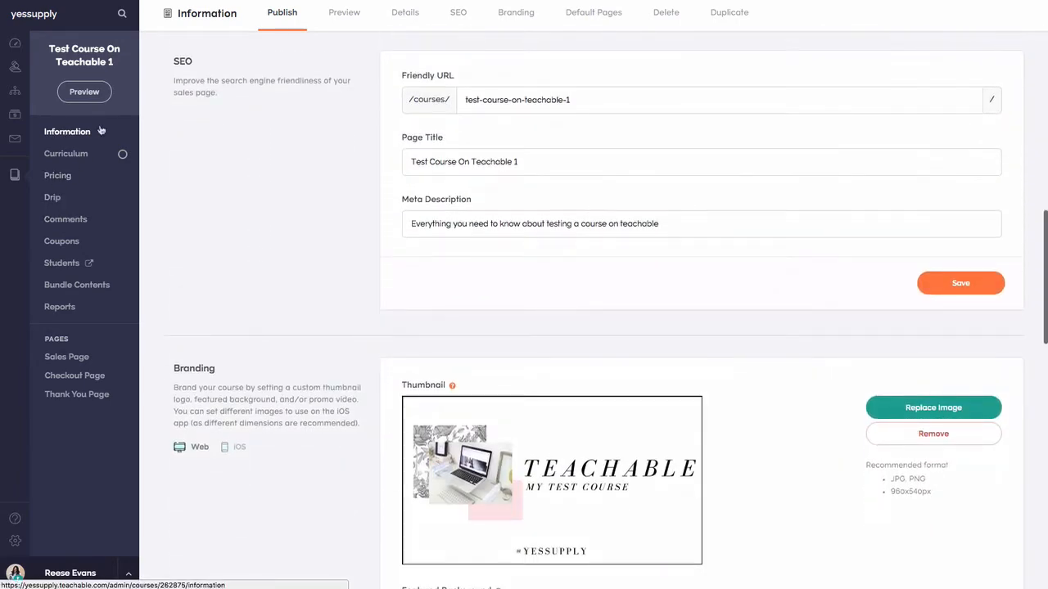
scroll(down, 3)
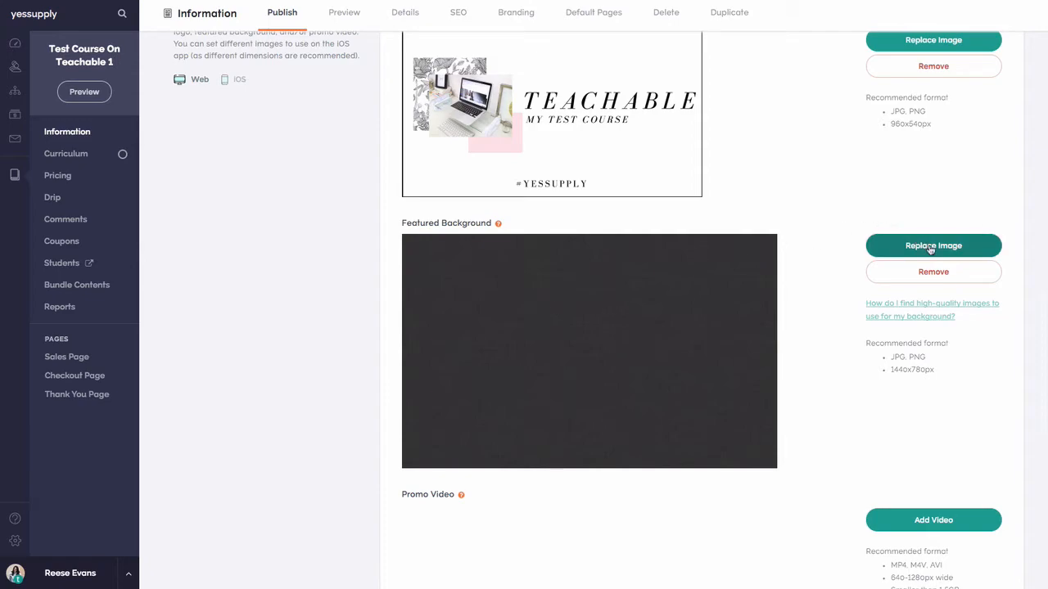
click(933, 246)
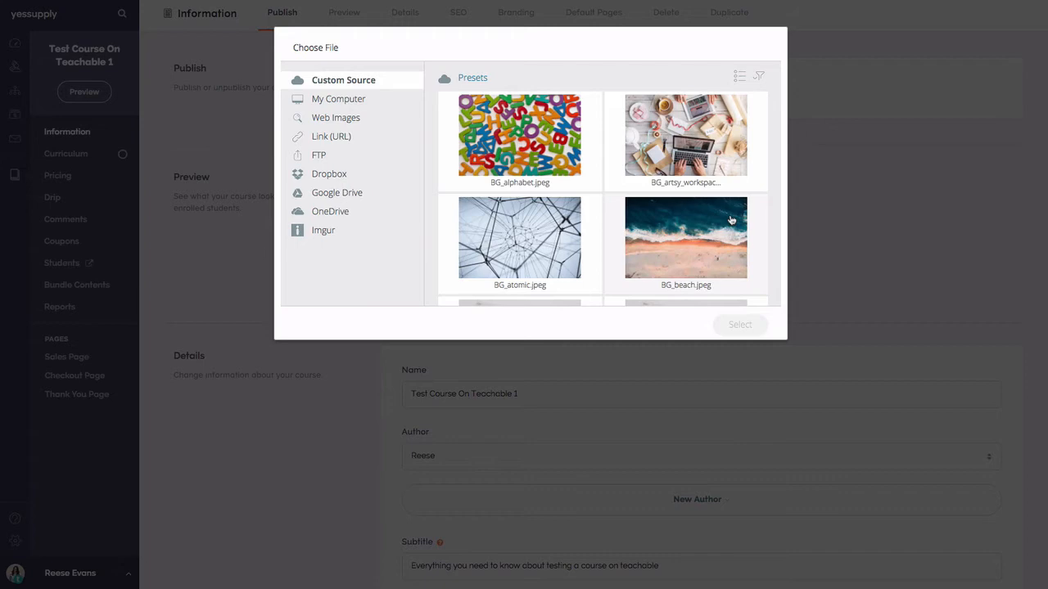
scroll(down, 3)
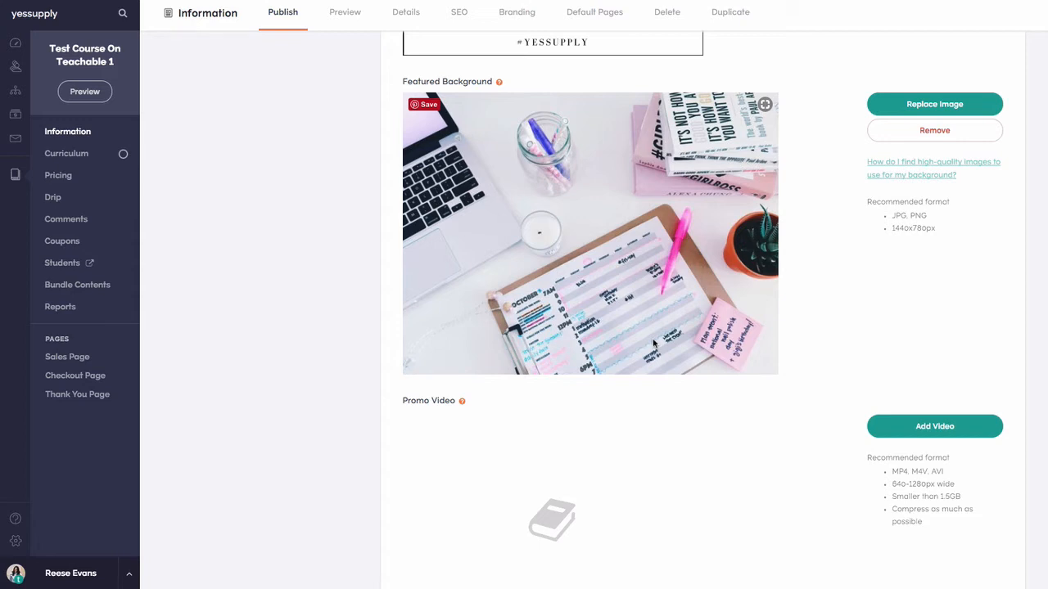
mouse_move(457, 244)
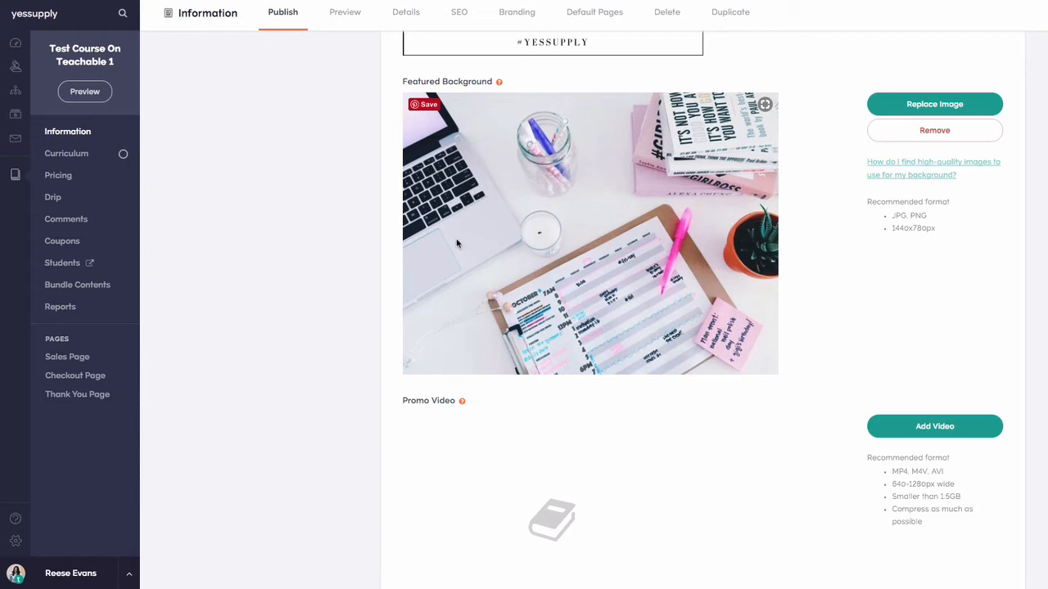
mouse_move(949, 262)
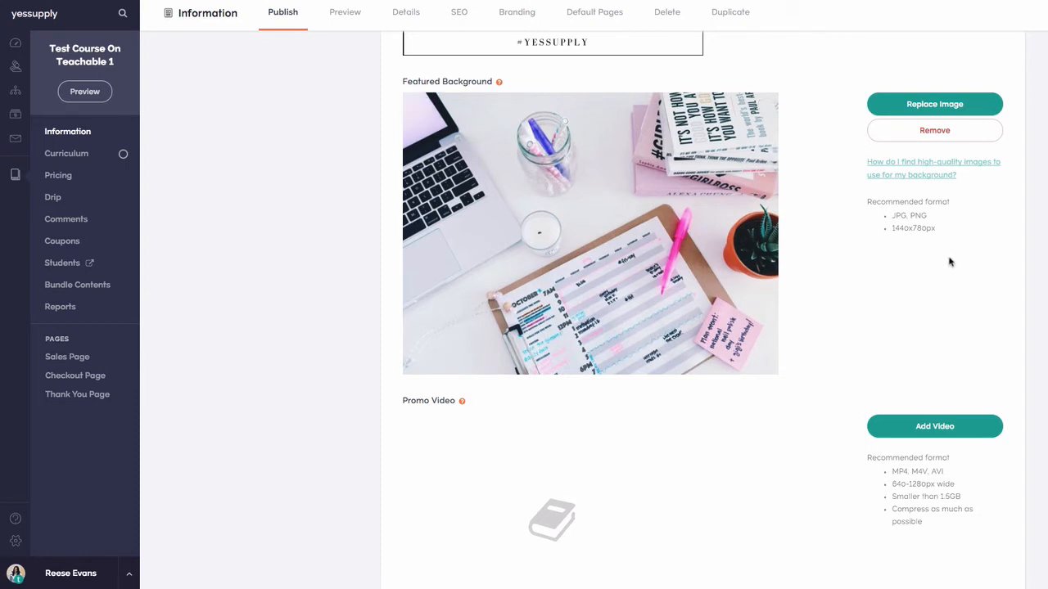
scroll(down, 3)
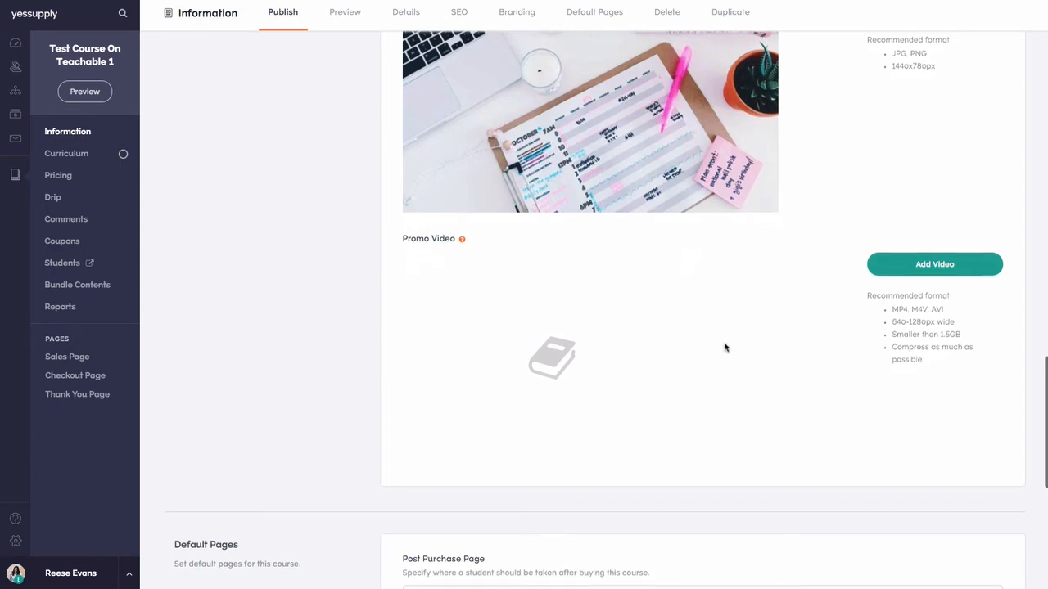
scroll(up, 3)
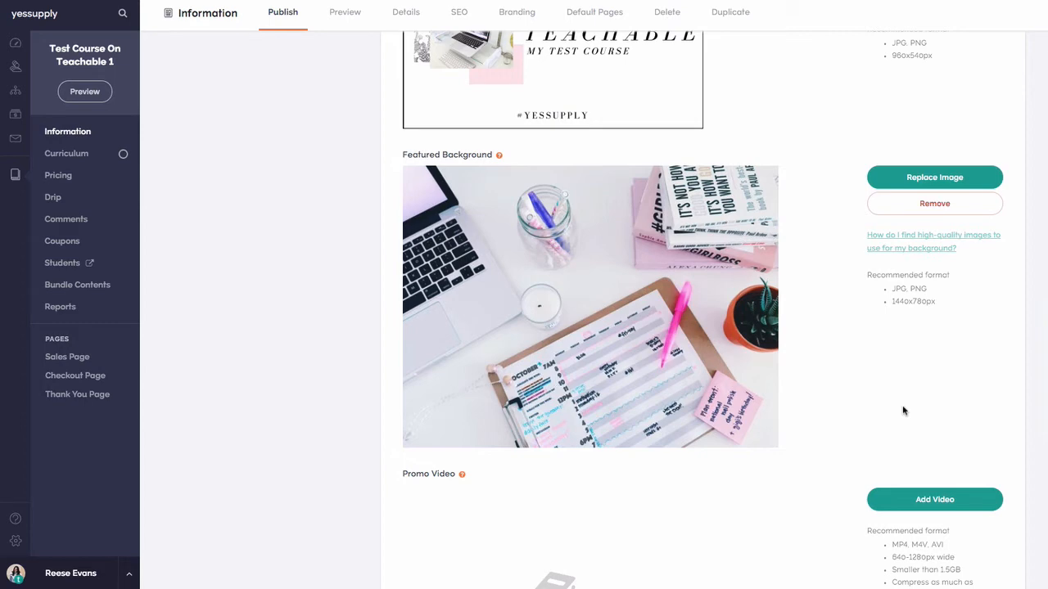
mouse_move(824, 390)
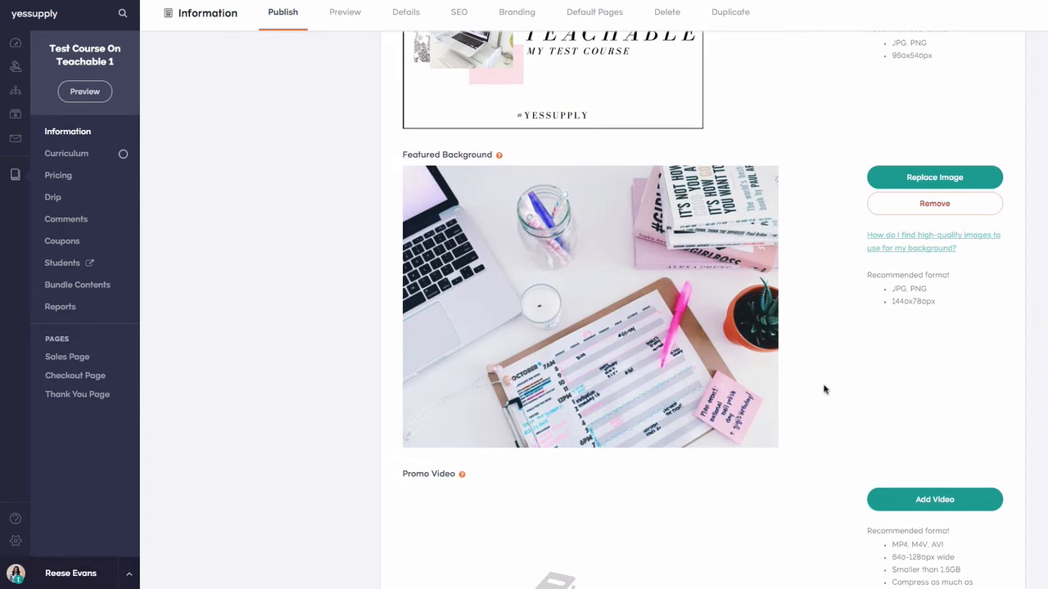
scroll(up, 3)
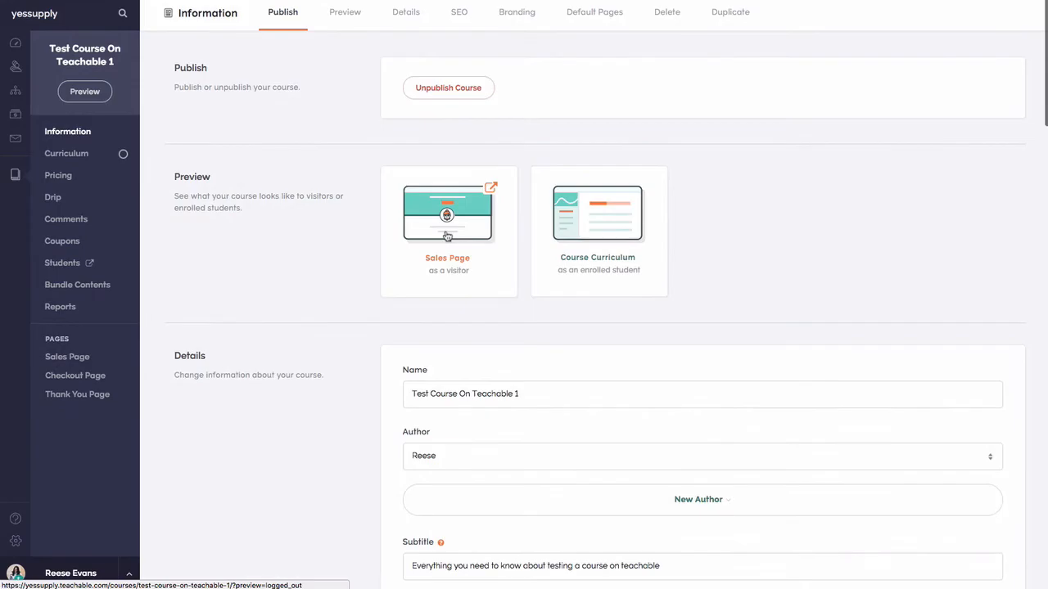
Revisit the visitor sales page preview, scrolling past the desk photo hero, bio and FAQ.
click(447, 214)
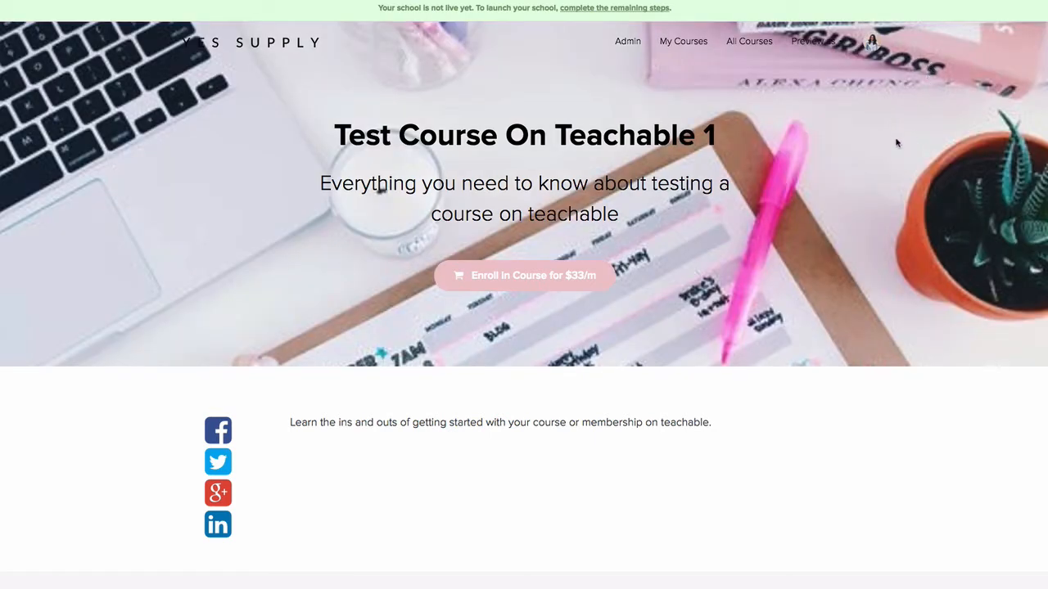
mouse_move(825, 257)
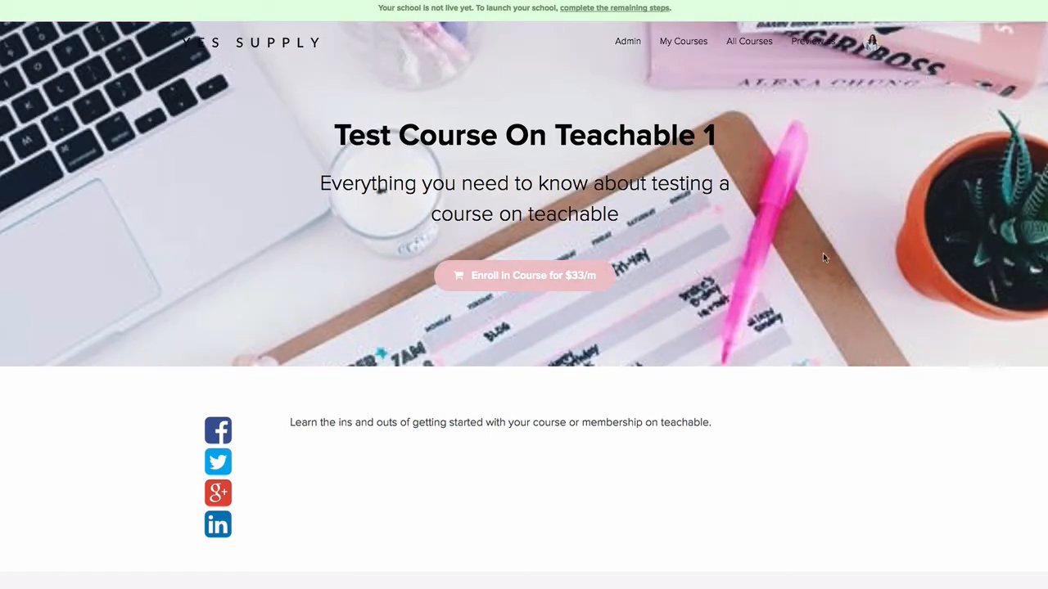
scroll(down, 3)
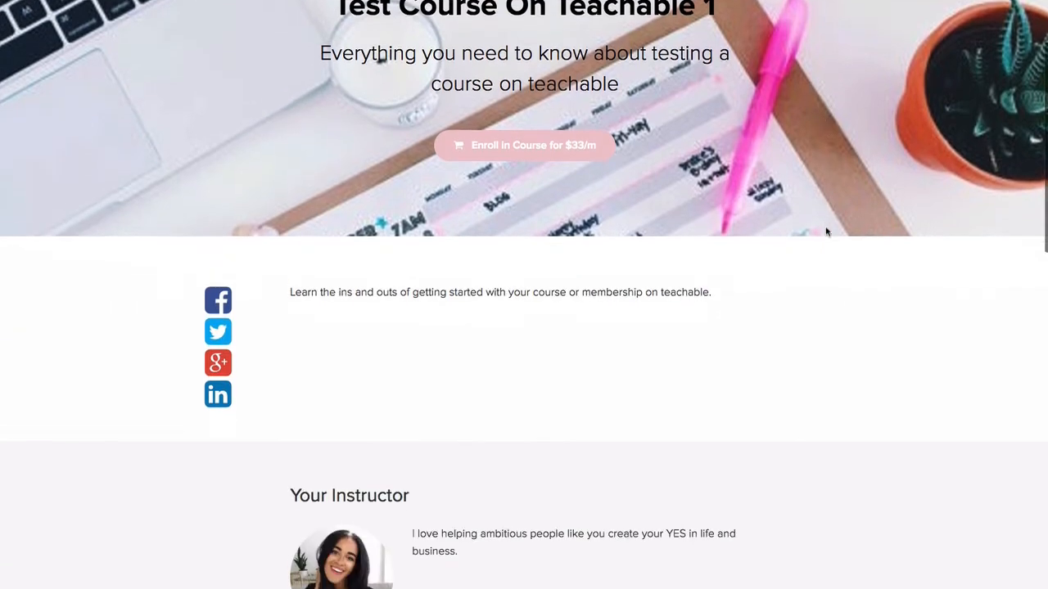
scroll(down, 3)
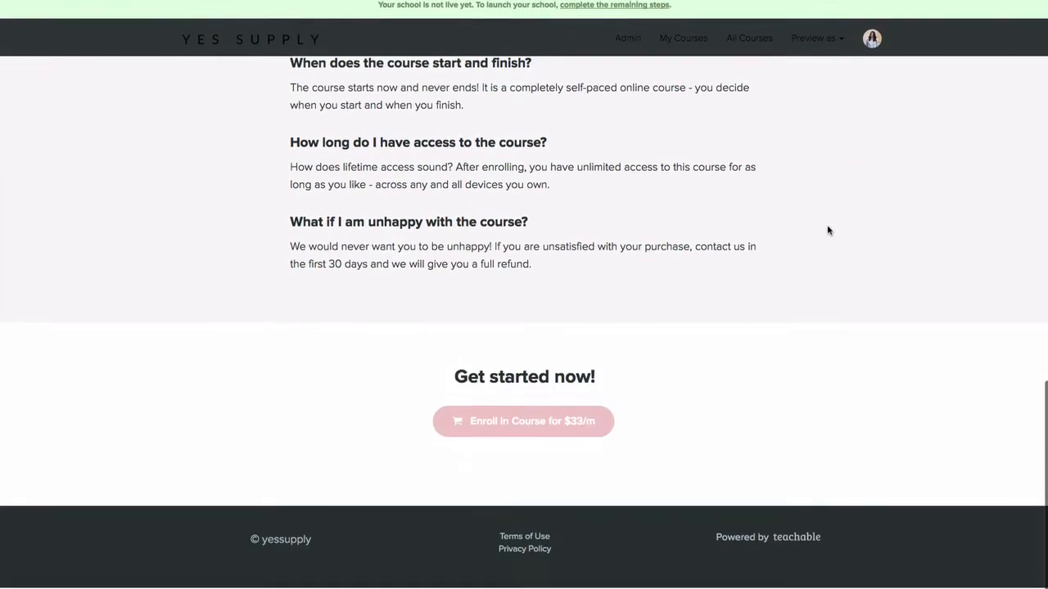
scroll(up, 3)
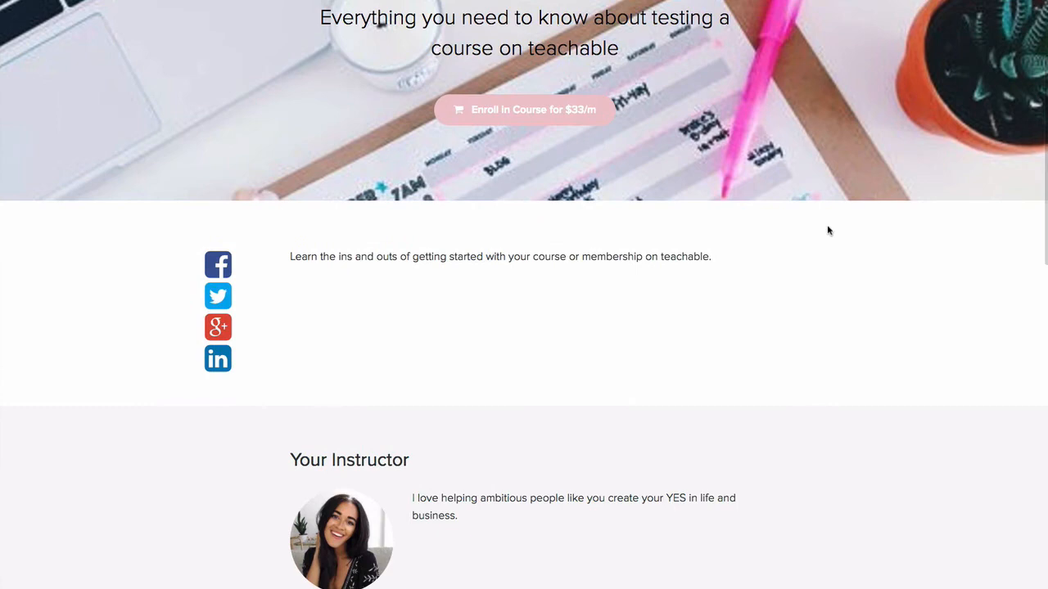
scroll(up, 3)
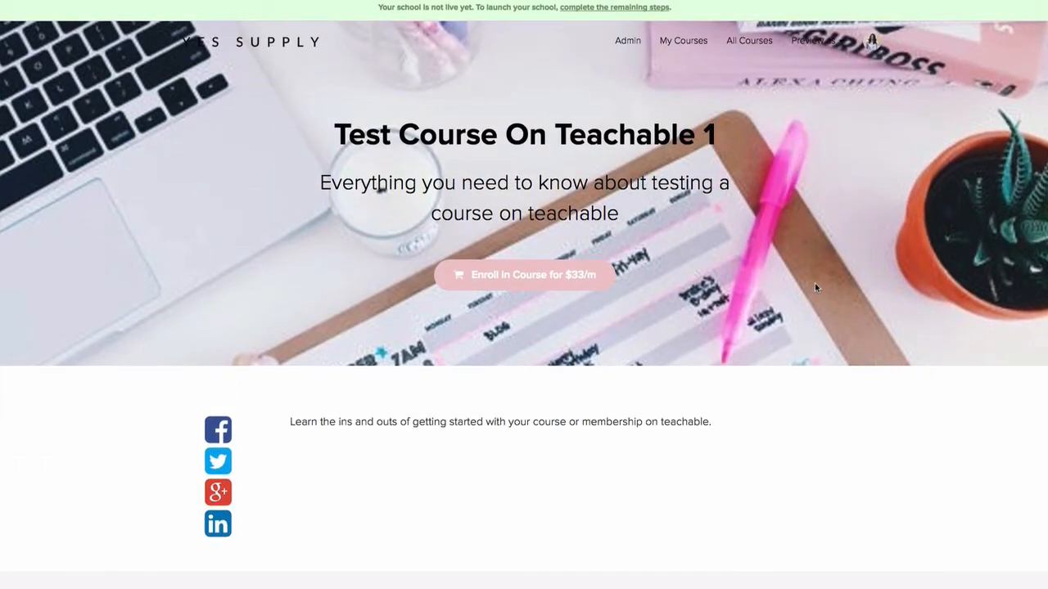
scroll(down, 3)
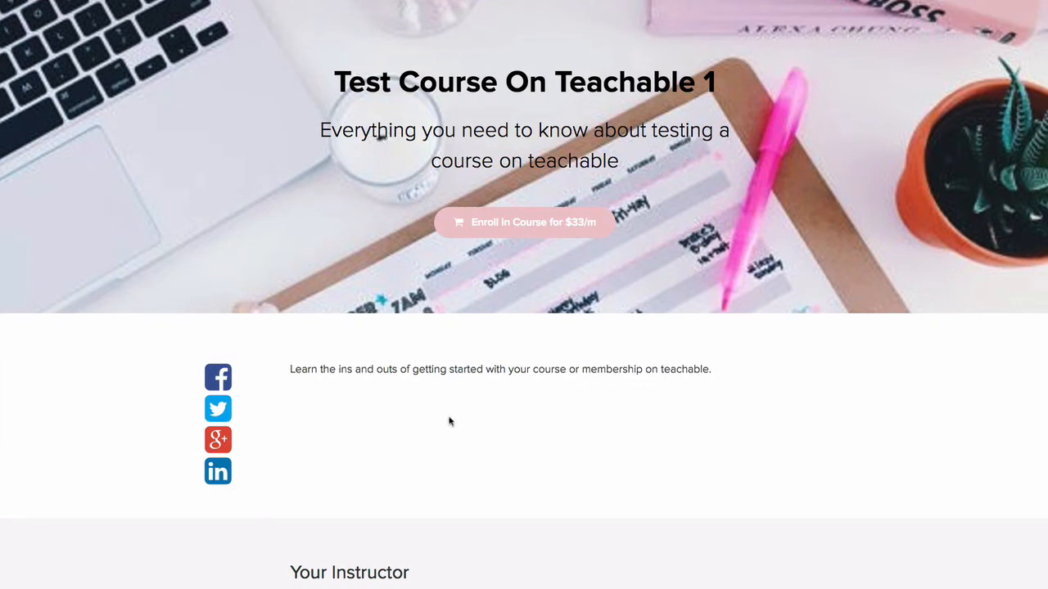
scroll(up, 3)
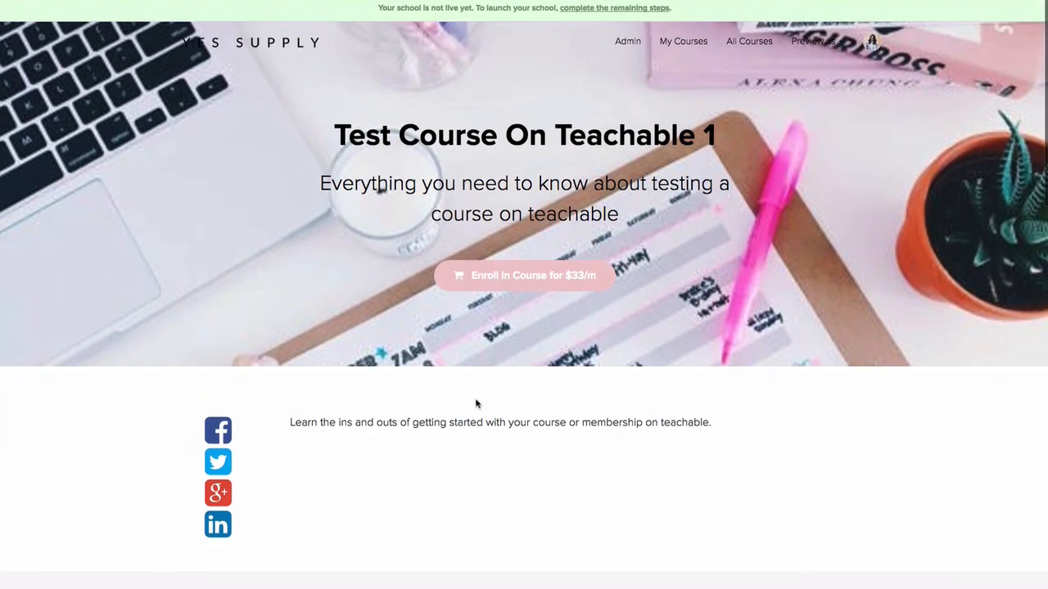
scroll(down, 3)
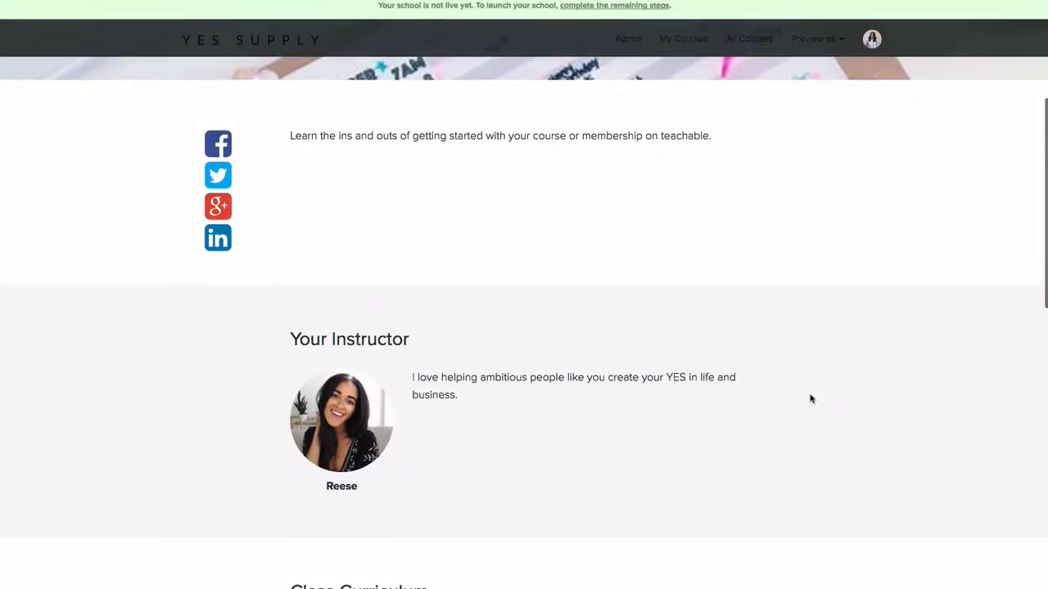
scroll(up, 3)
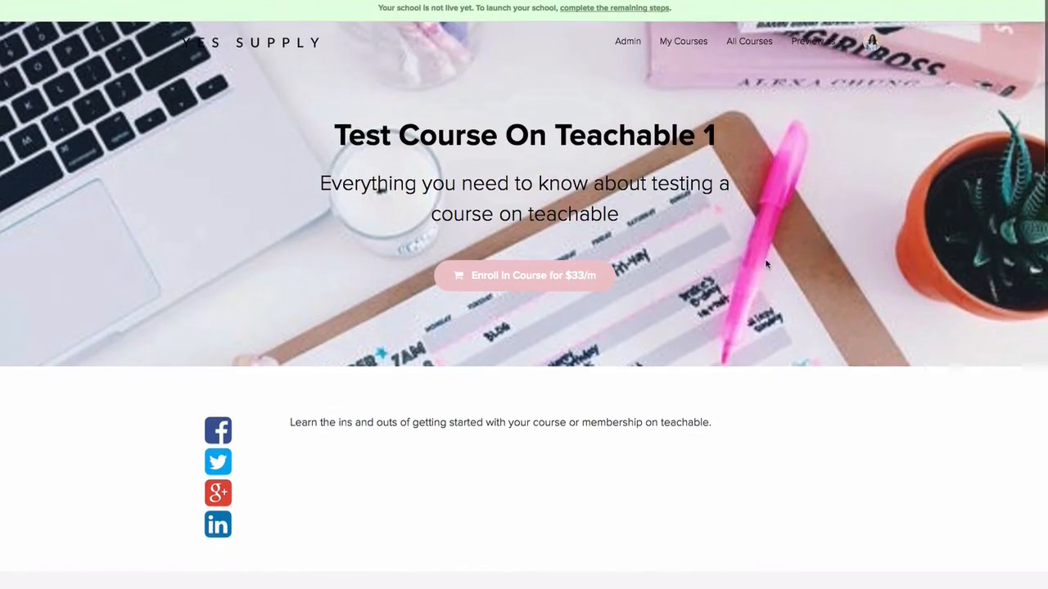
scroll(down, 3)
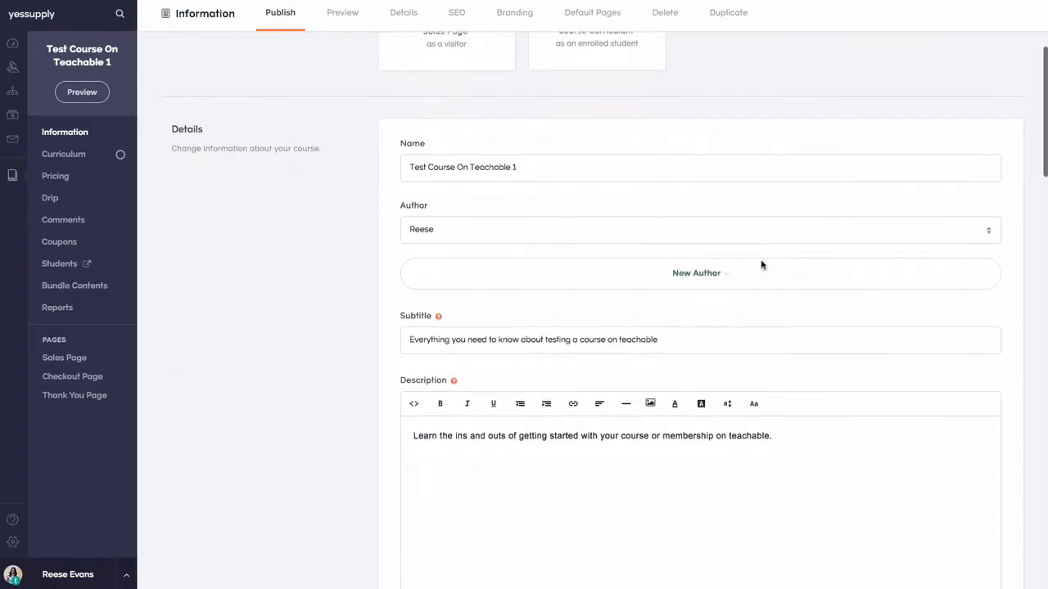
Place the cursor after the description's first sentence to start a bullet line.
scroll(down, 3)
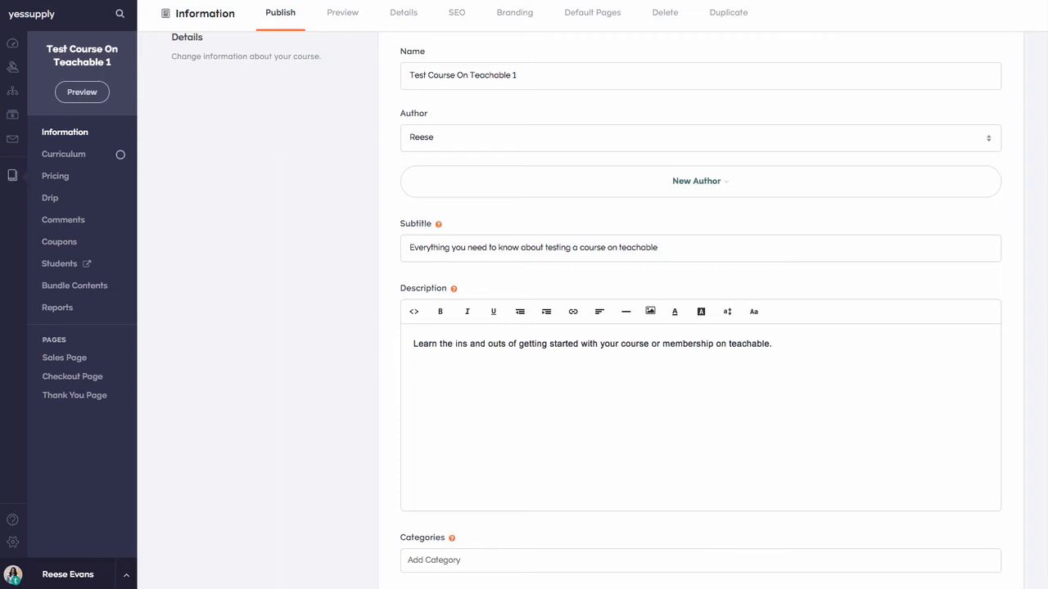
click(520, 311)
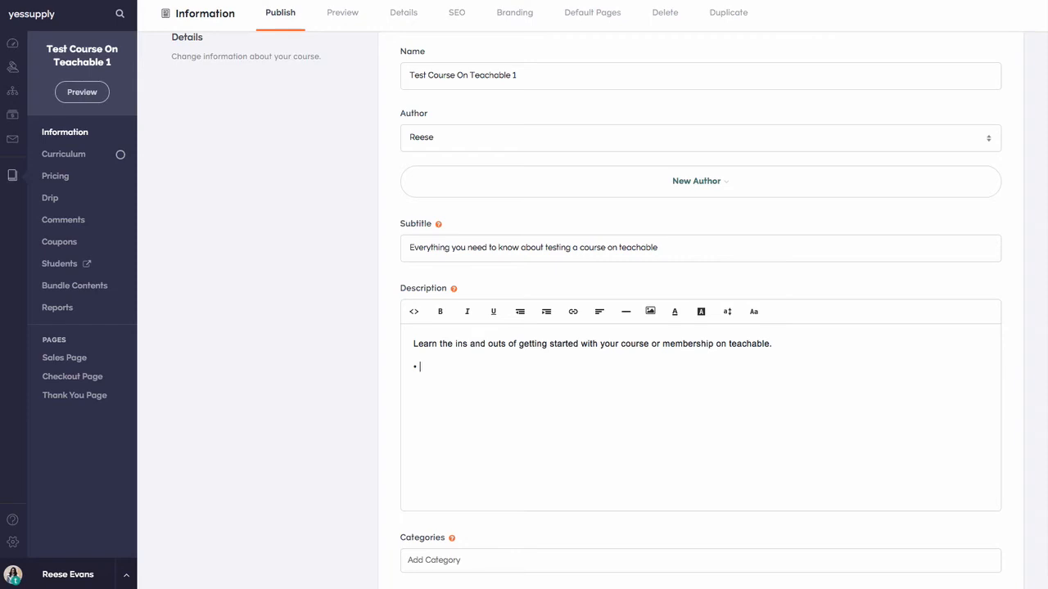
Type bullets about setting up your tech and 'Make your tech setup easy'.
text(Learn the)
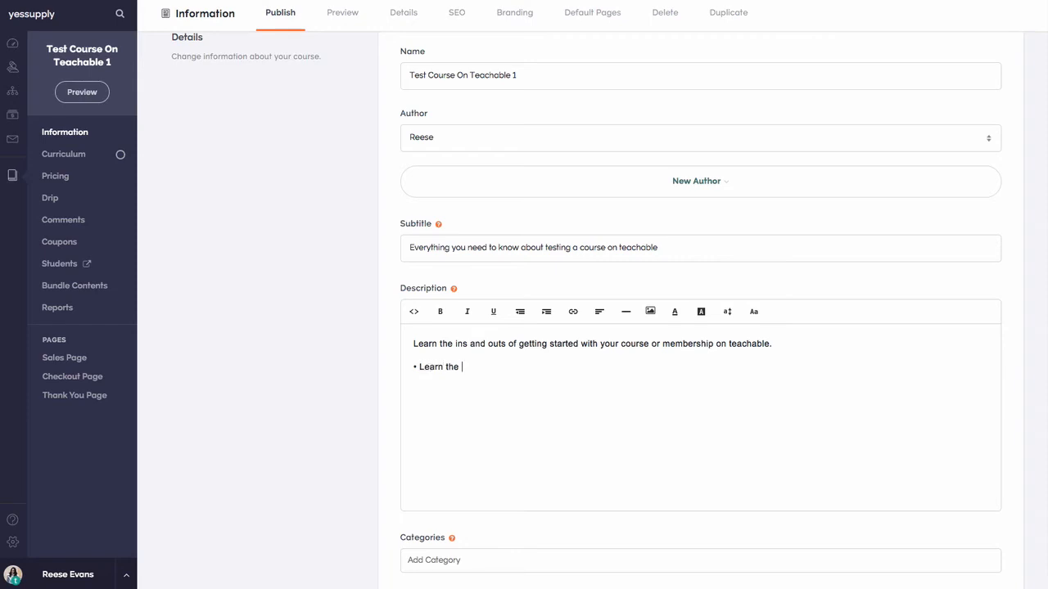
text(steps if)
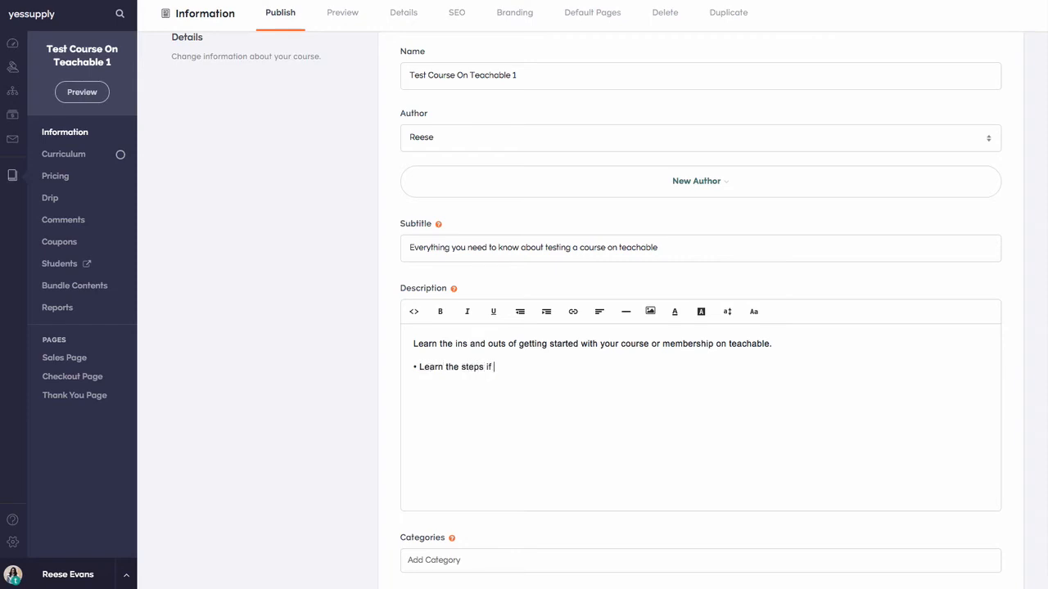
key(Backspace)
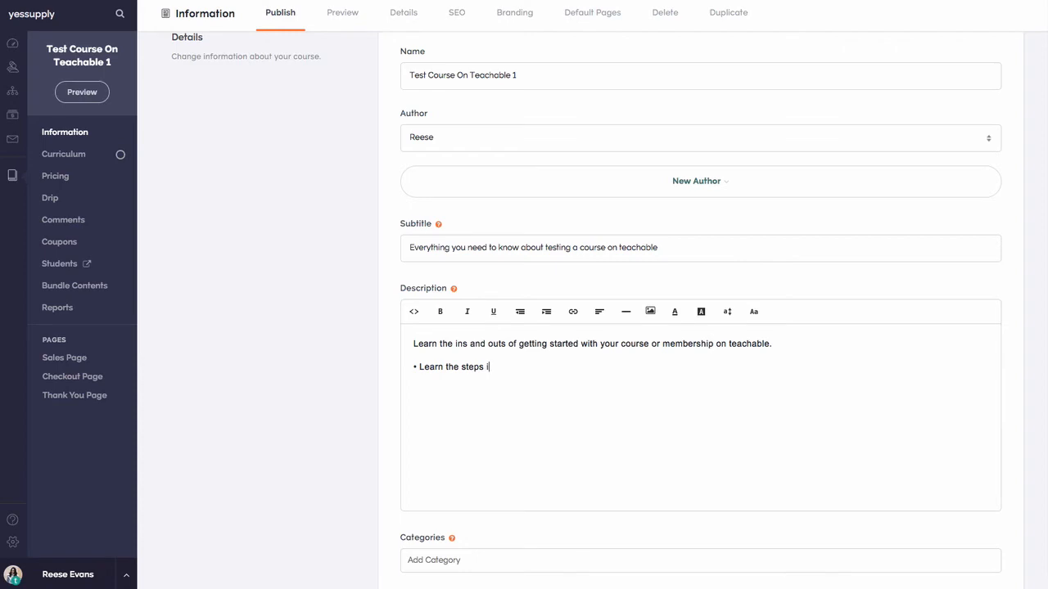
text(of se)
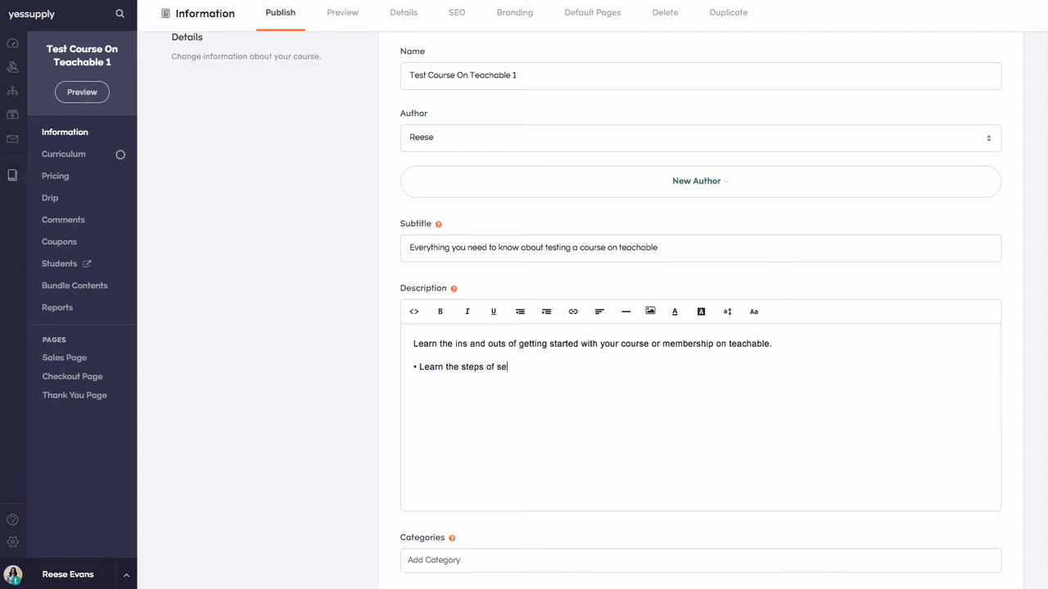
text(tting up your course)
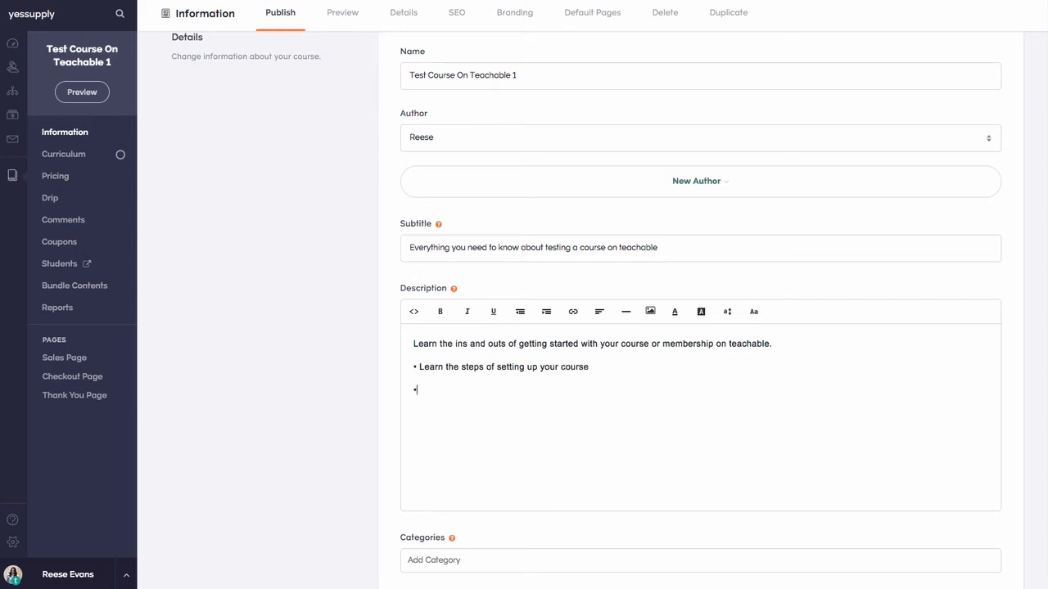
text(Make your s)
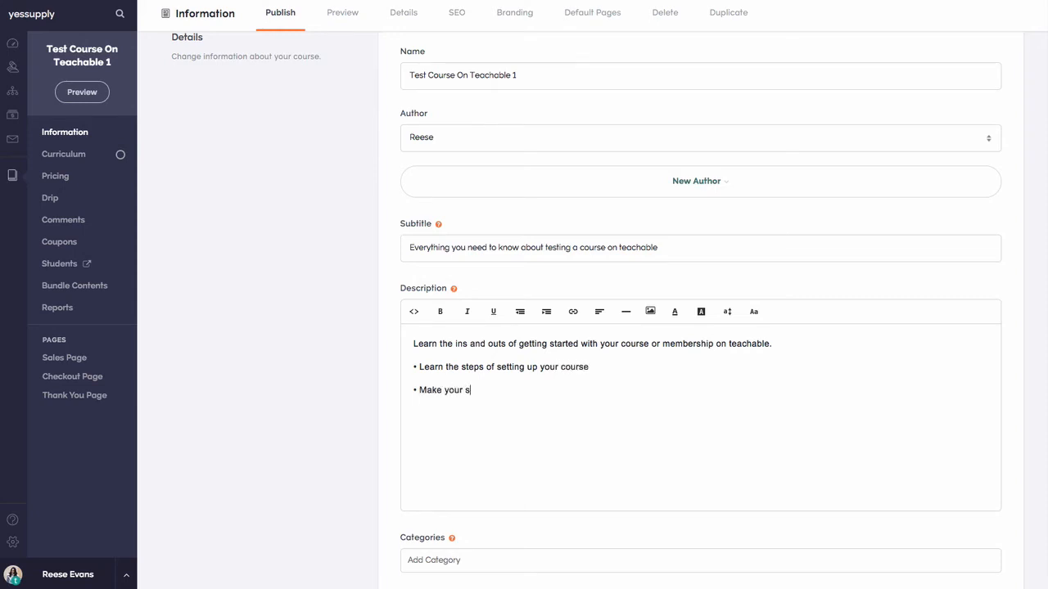
text(tech set)
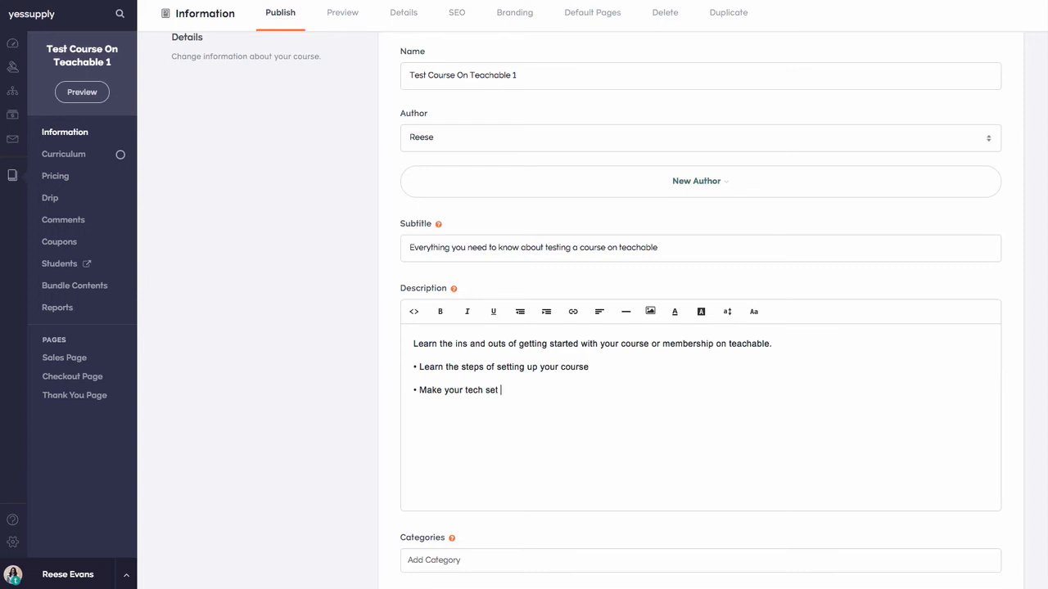
text(up easy)
text(lear)
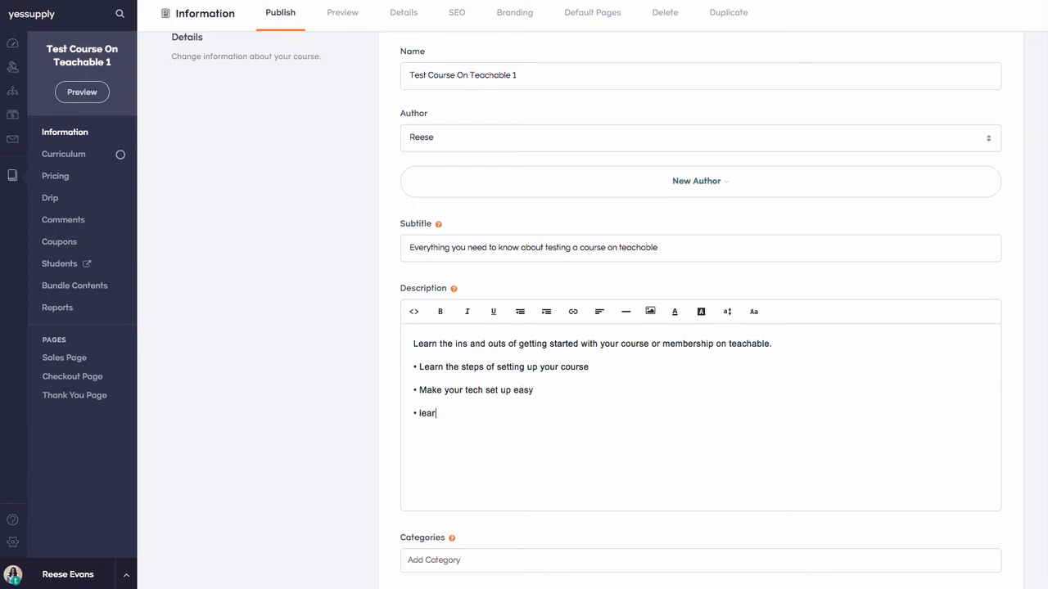
Type bullets 'Learn how to structure your lessons' and 'free and paid stock photos for your sales pages'.
text(Learn)
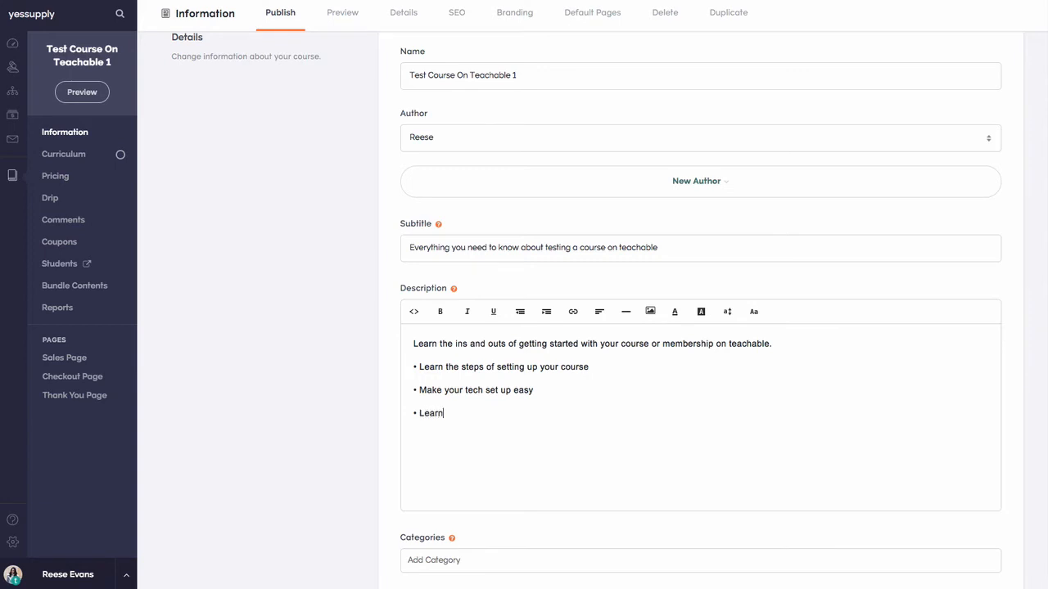
text(how to struc)
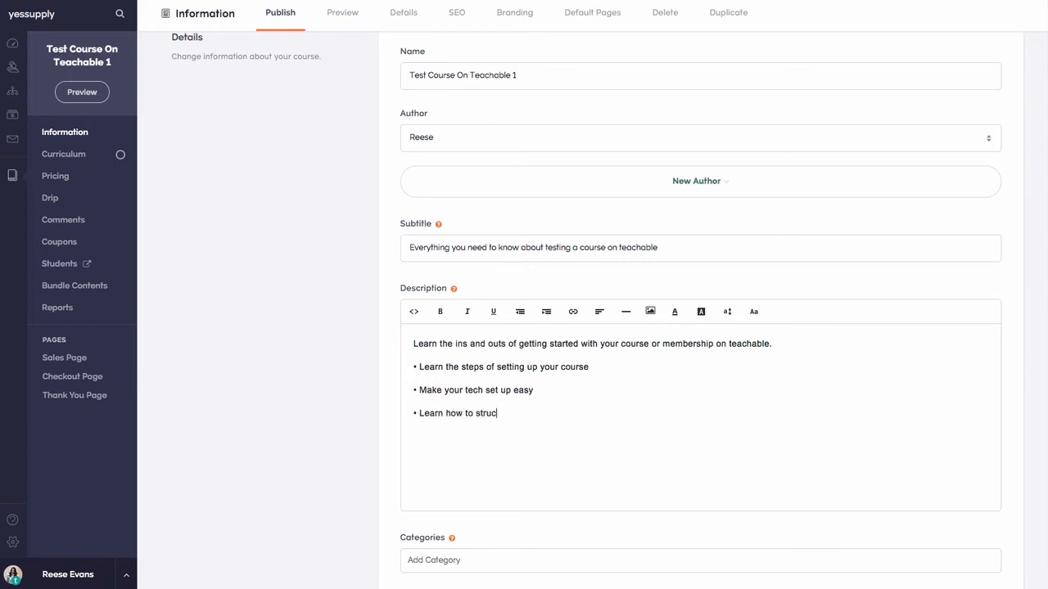
text(ture your l)
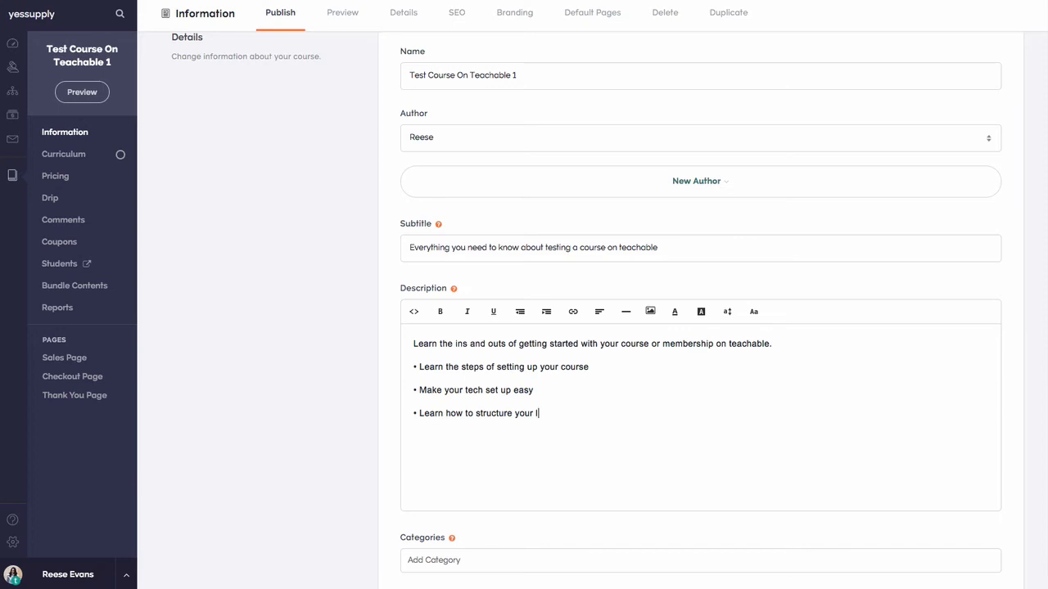
text(lessons on your)
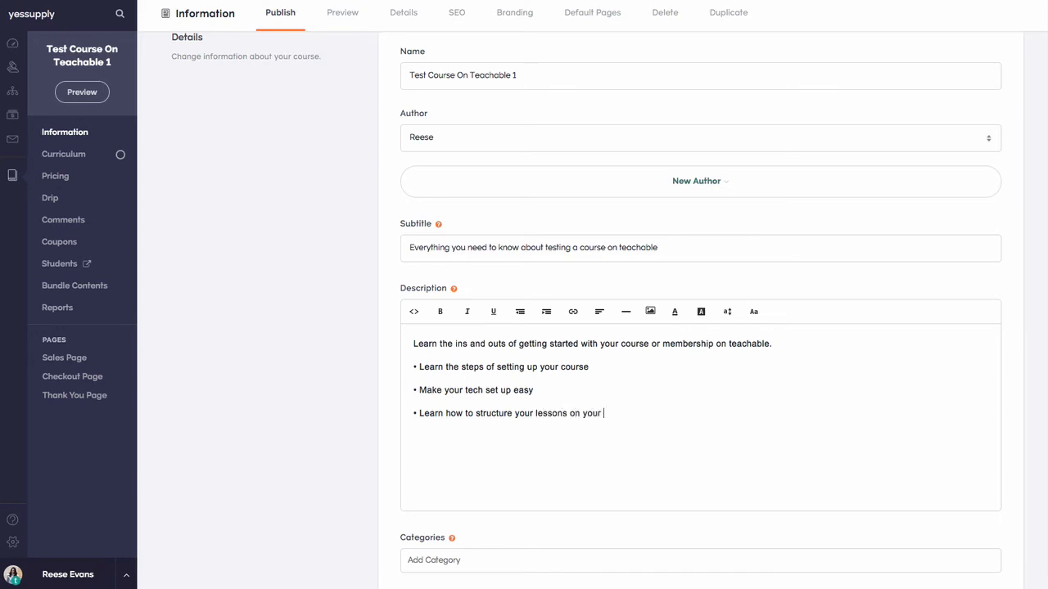
text(course)
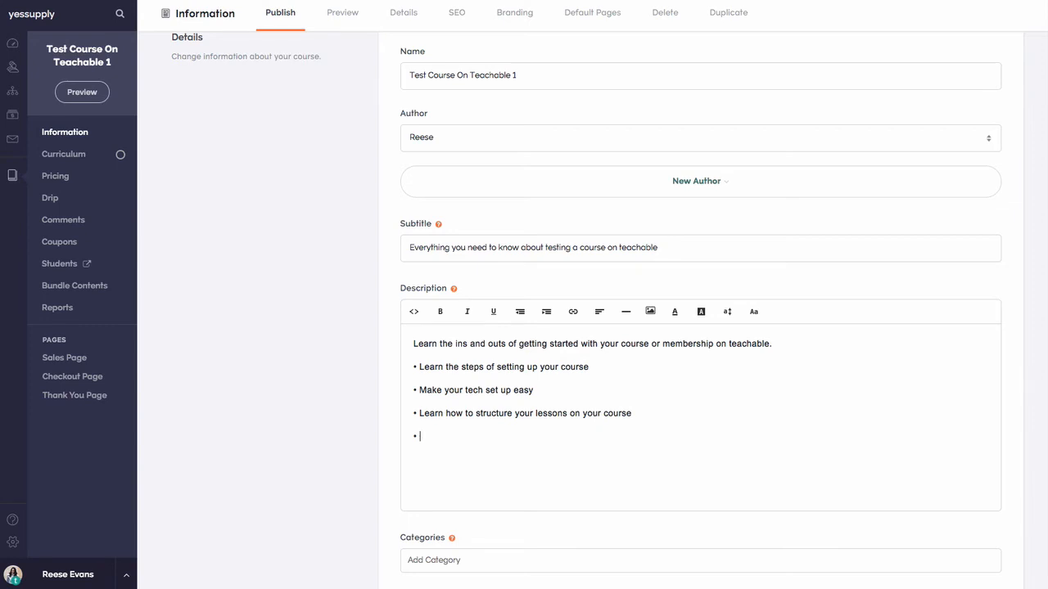
text(Find out where to get)
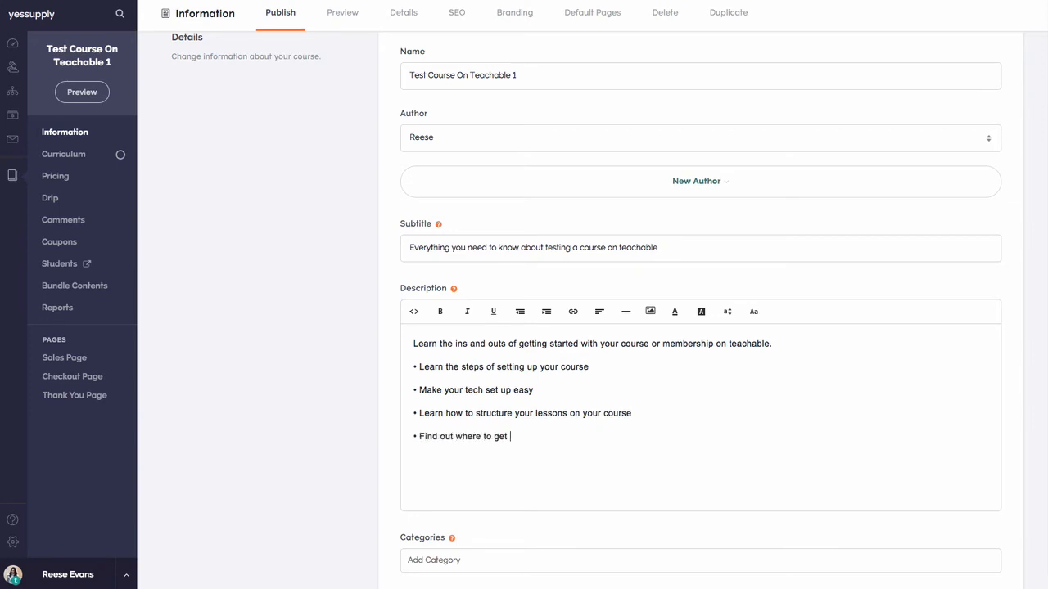
text(free and paid)
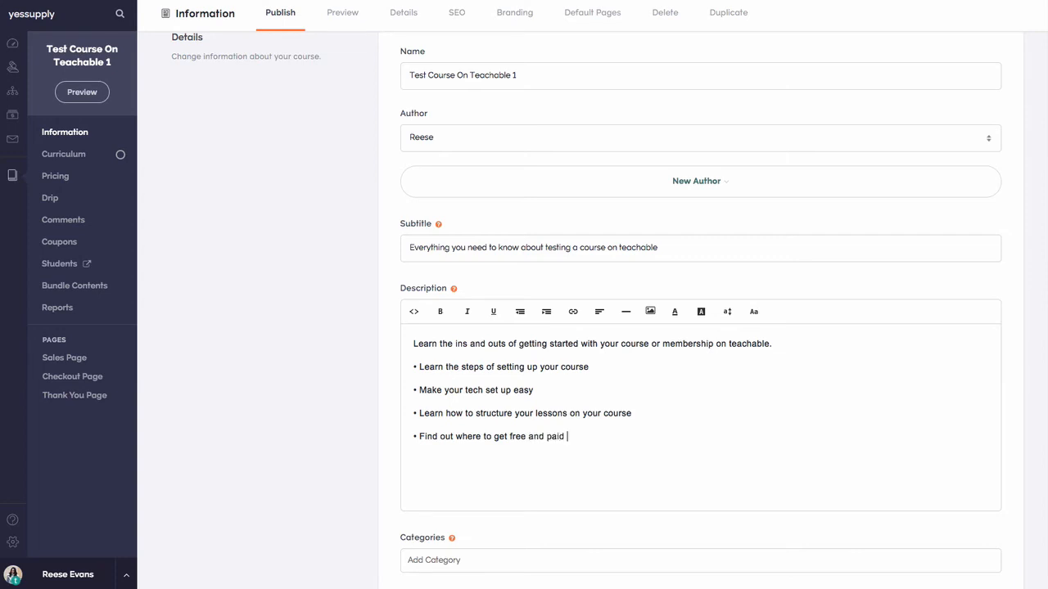
text(stock)
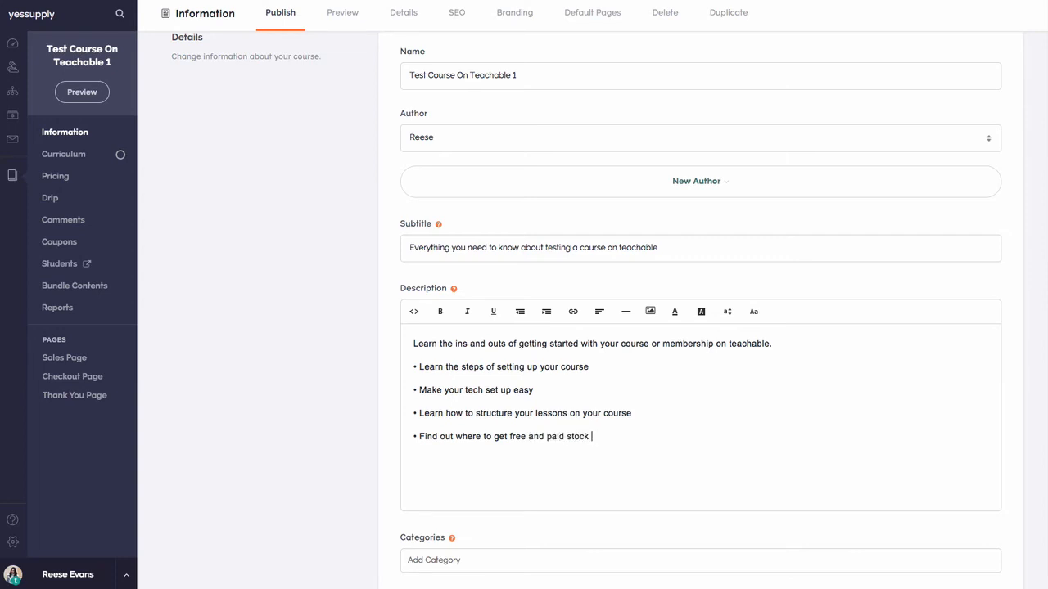
text(photos f)
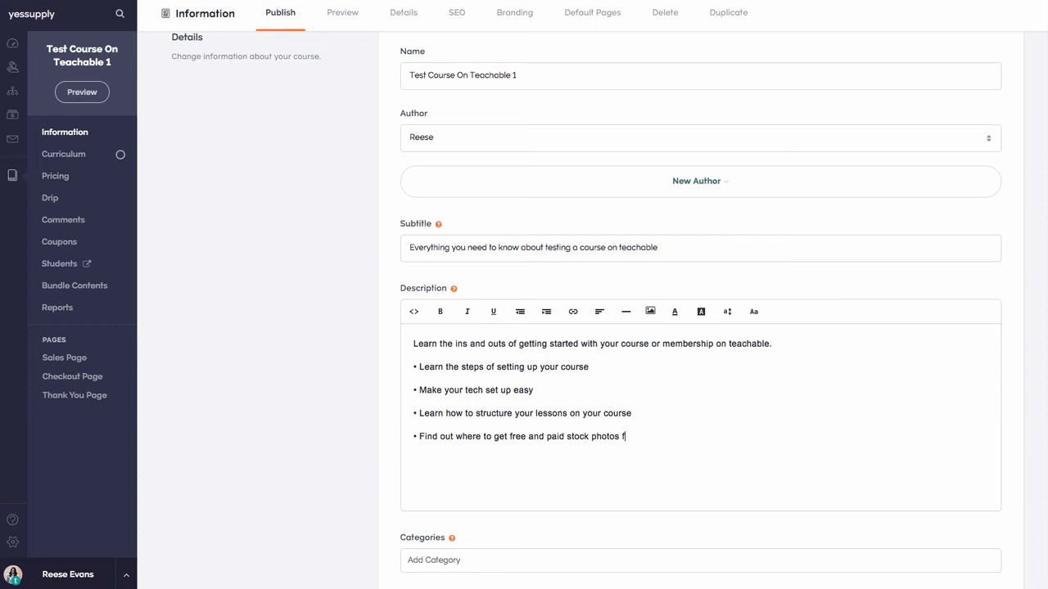
text(or your s)
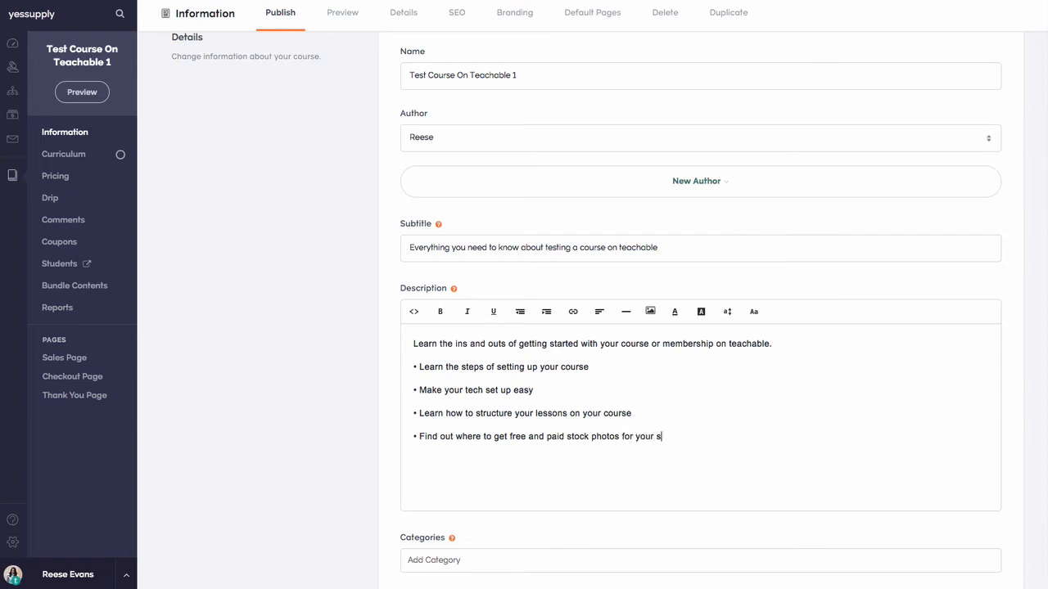
text(ales pages)
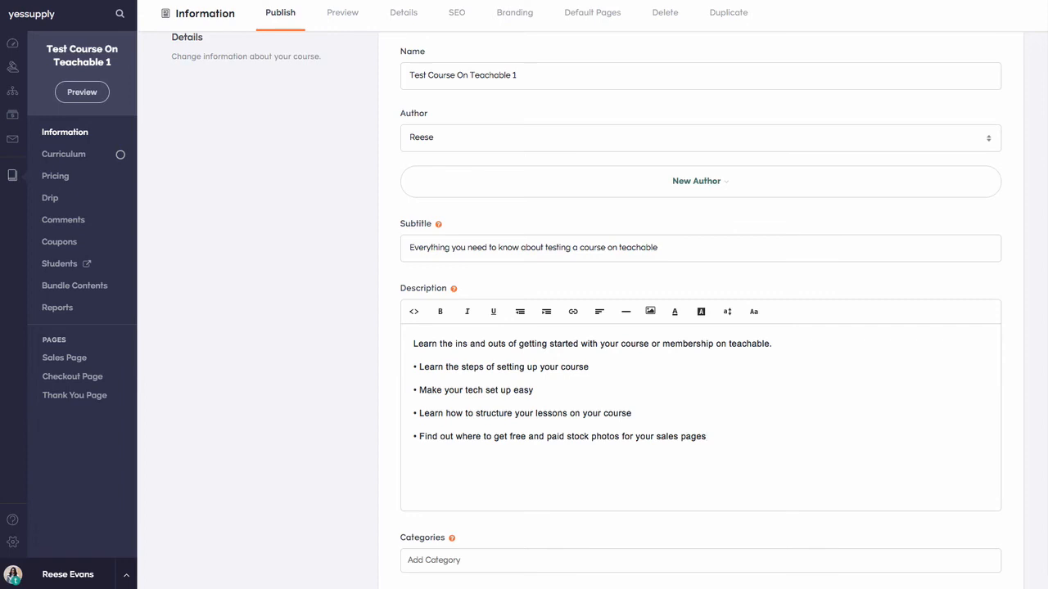
mouse_move(673, 313)
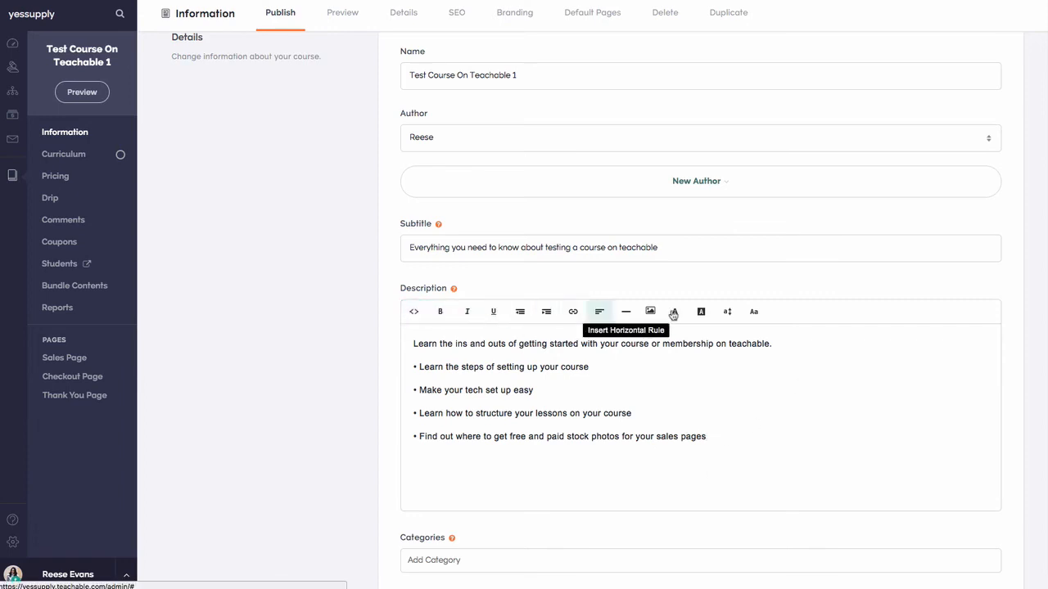
mouse_move(439, 311)
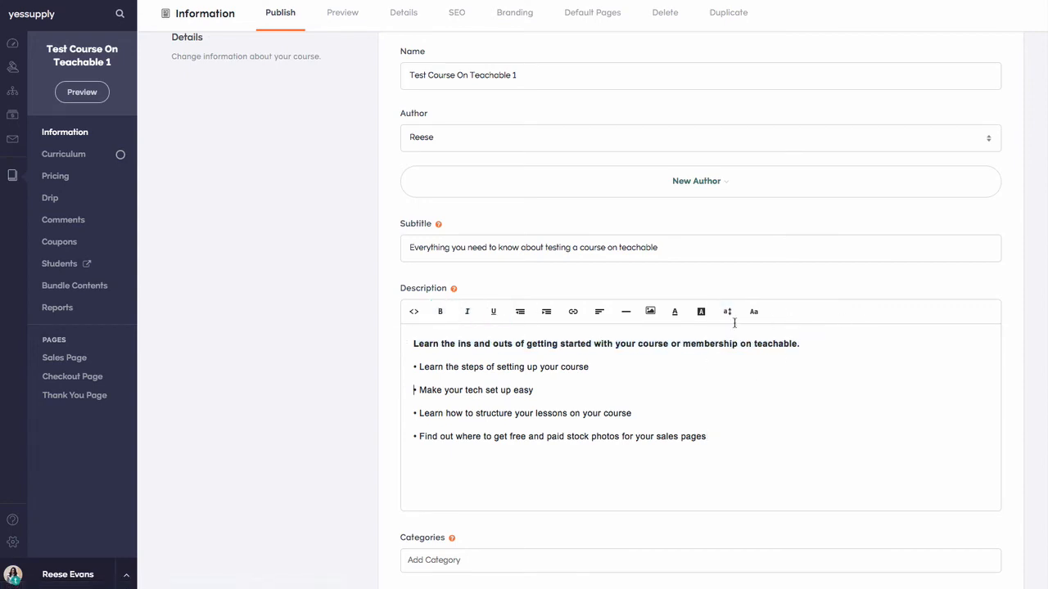
Indent the four selected bullet points and save the course information.
drag(415, 390, 705, 436)
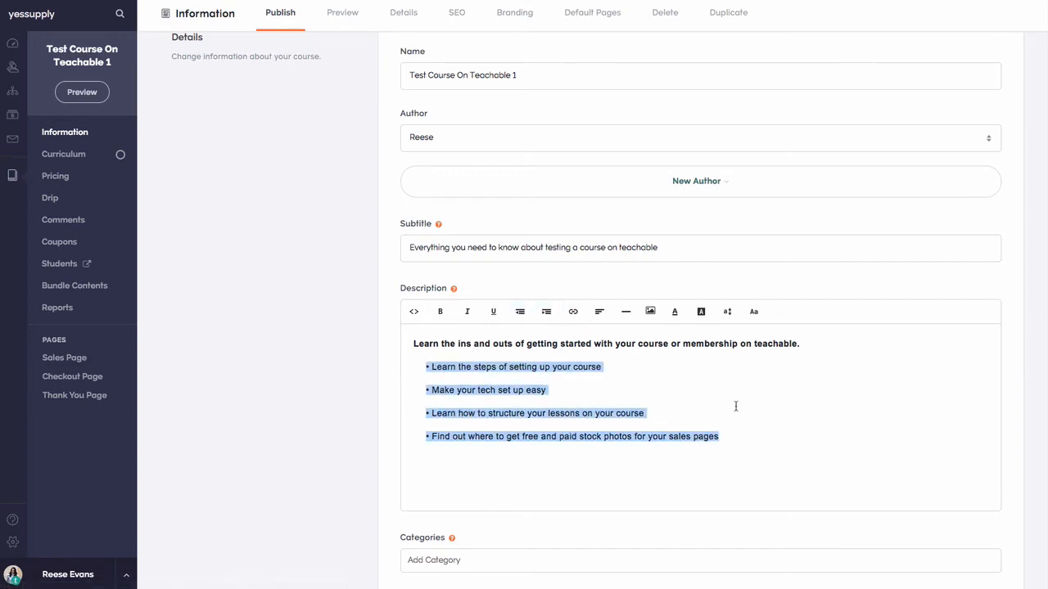
scroll(down, 3)
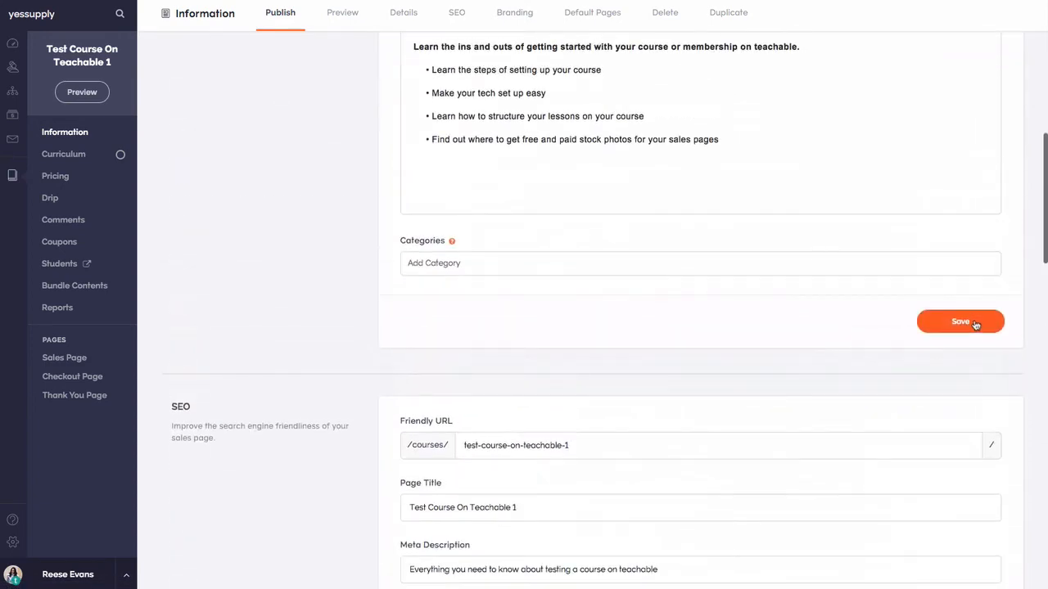
click(960, 321)
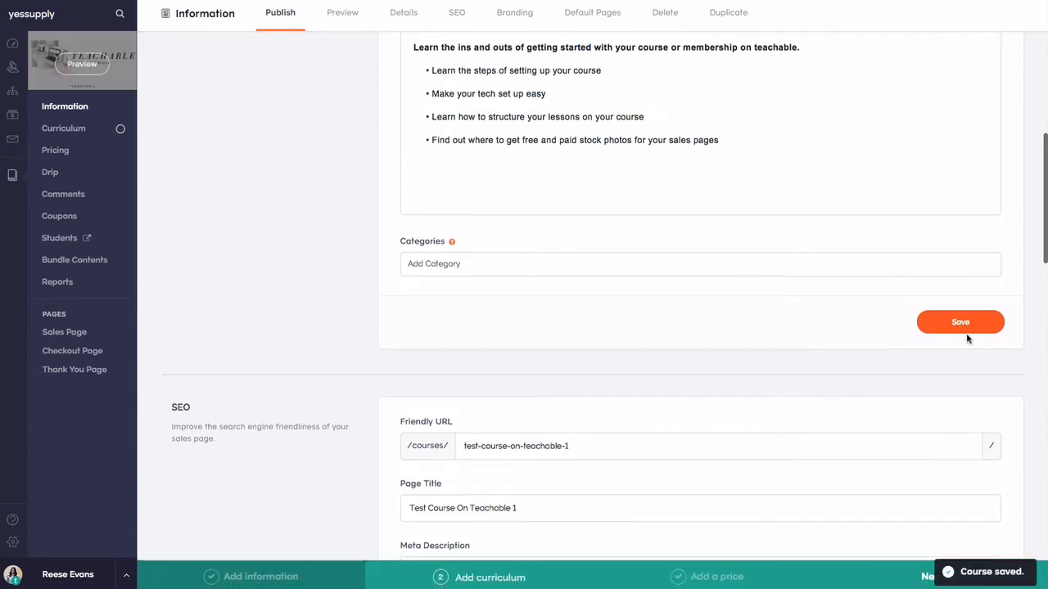
scroll(up, 3)
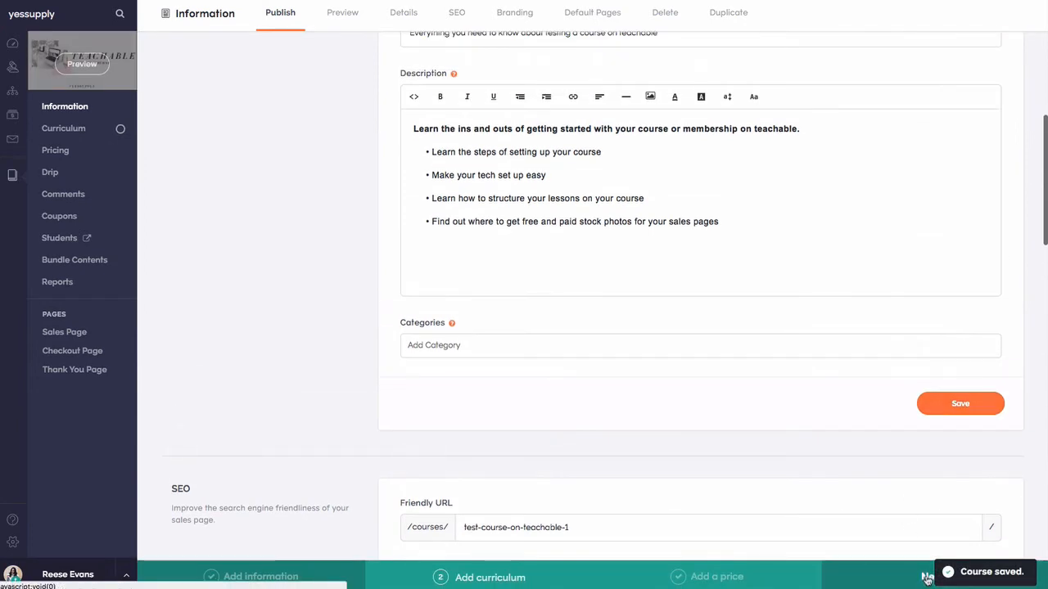
Go to Curriculum and launch the Sales Page visitor preview.
click(63, 127)
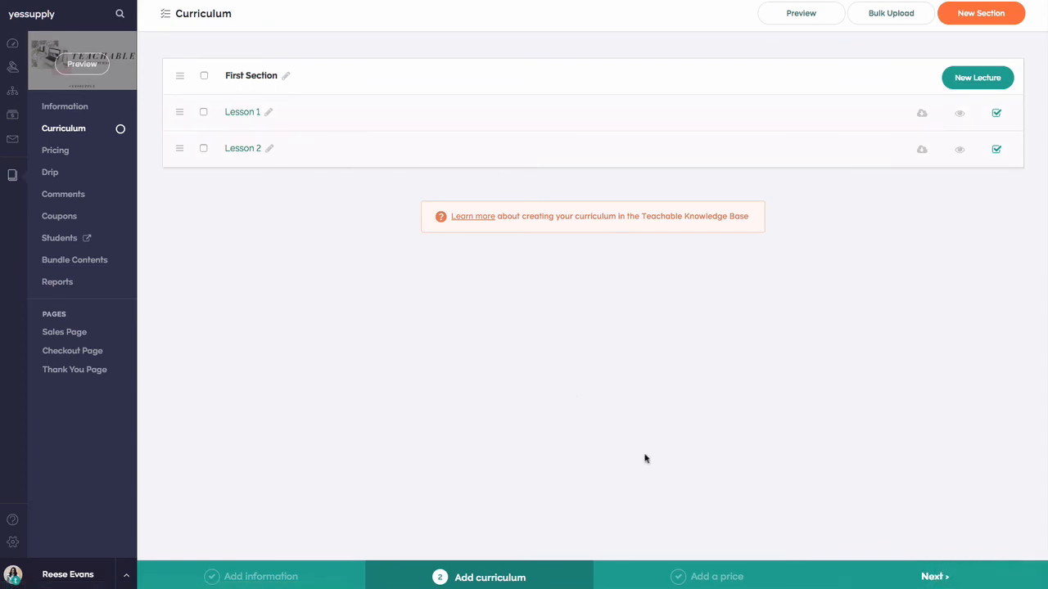
mouse_move(82, 64)
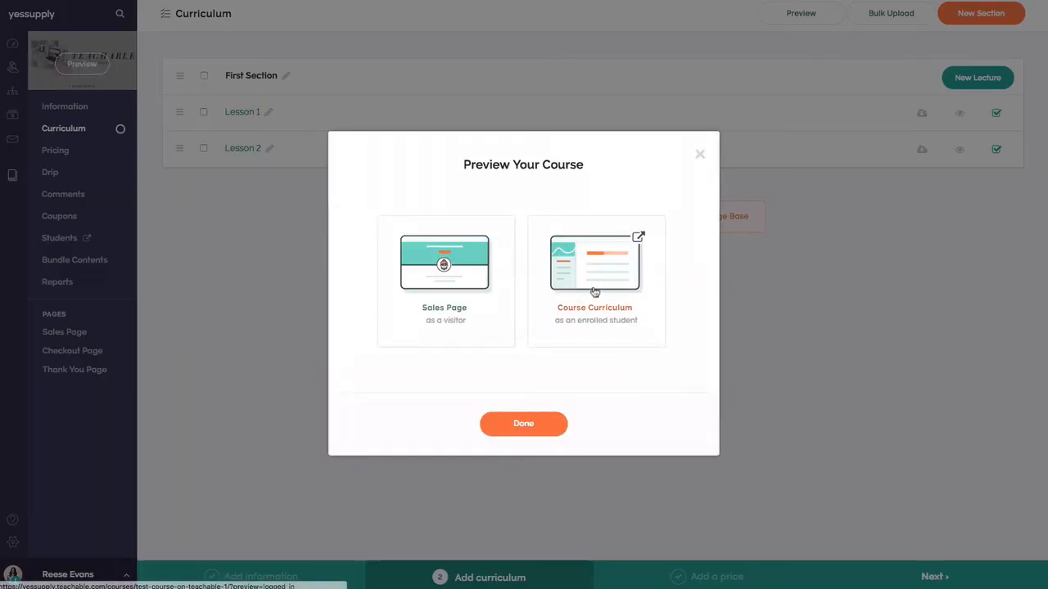
click(444, 262)
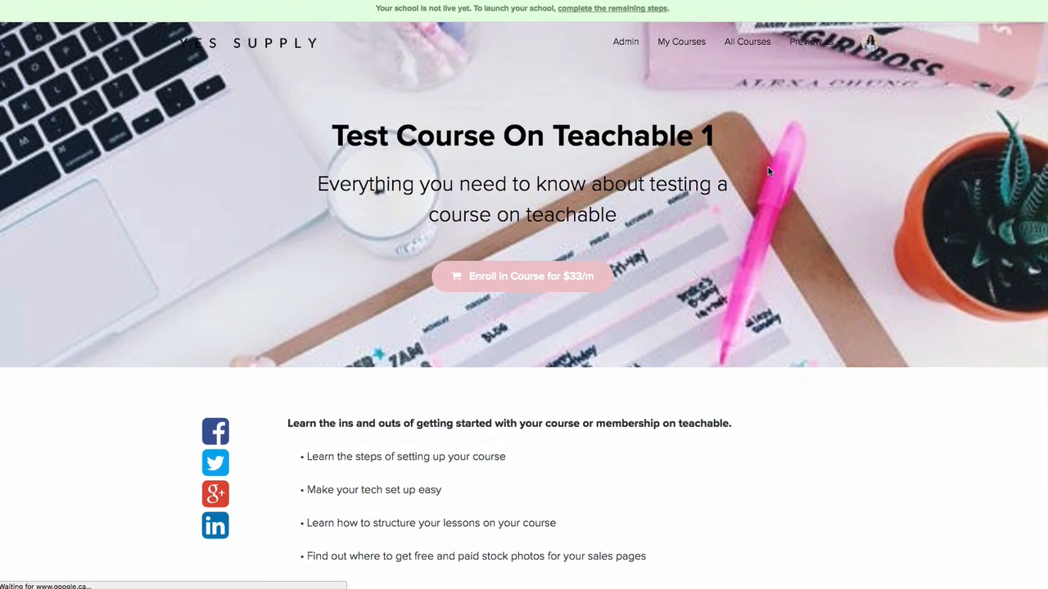
mouse_move(196, 112)
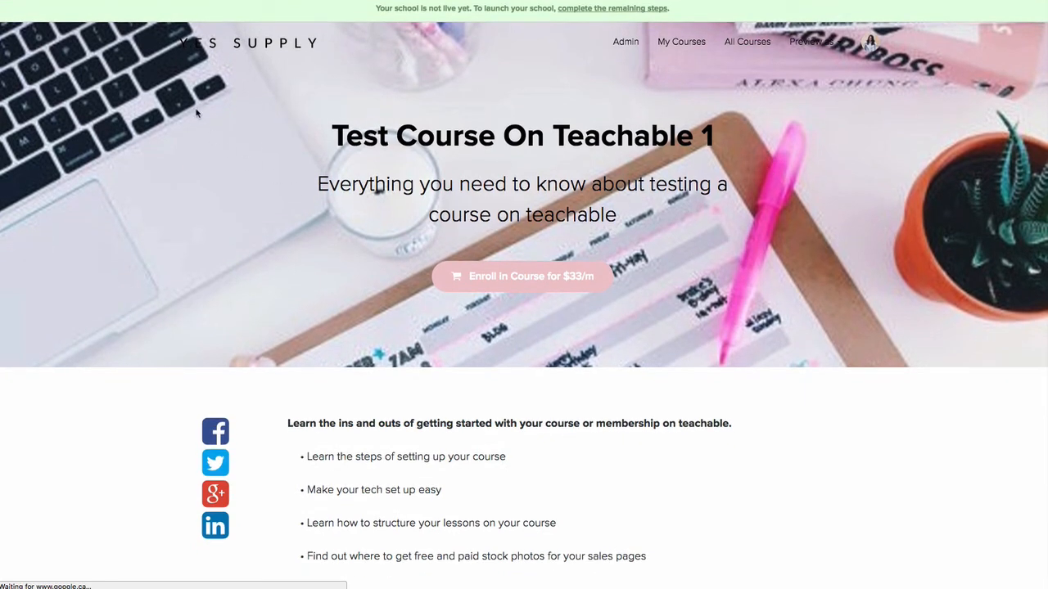
scroll(down, 3)
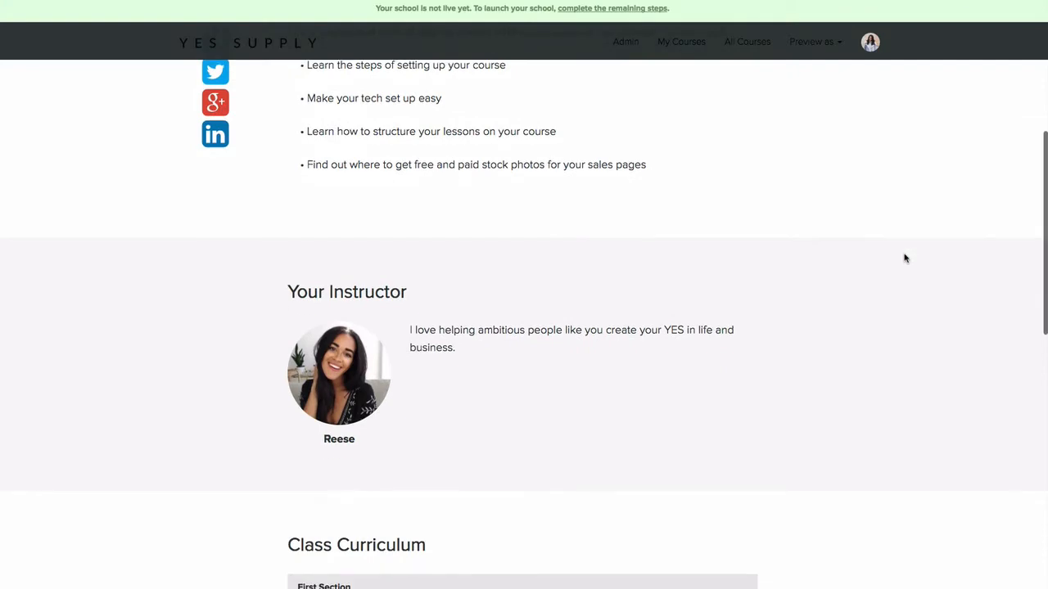
scroll(up, 3)
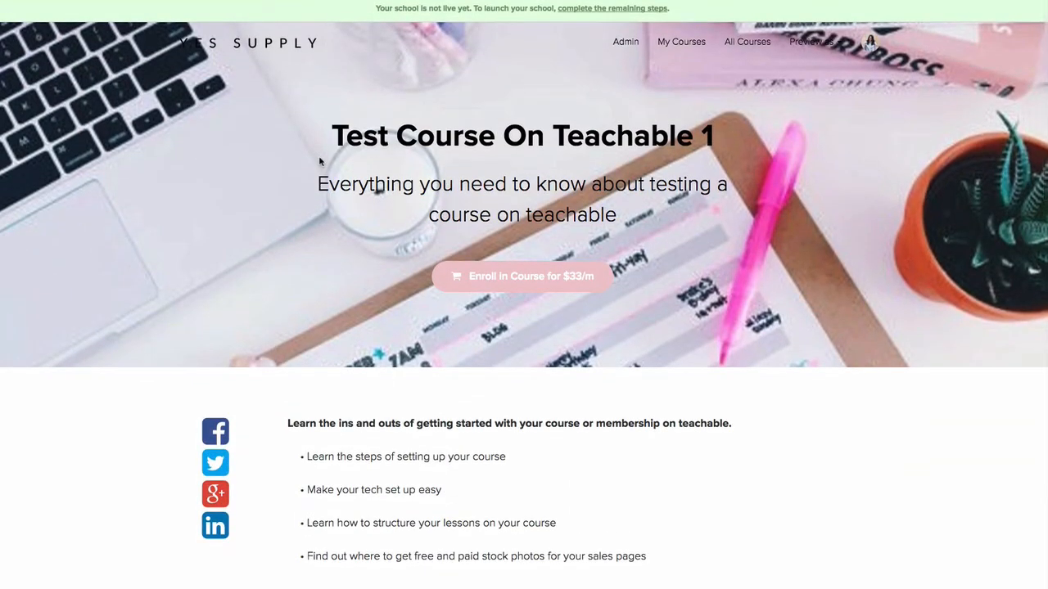
mouse_move(700, 235)
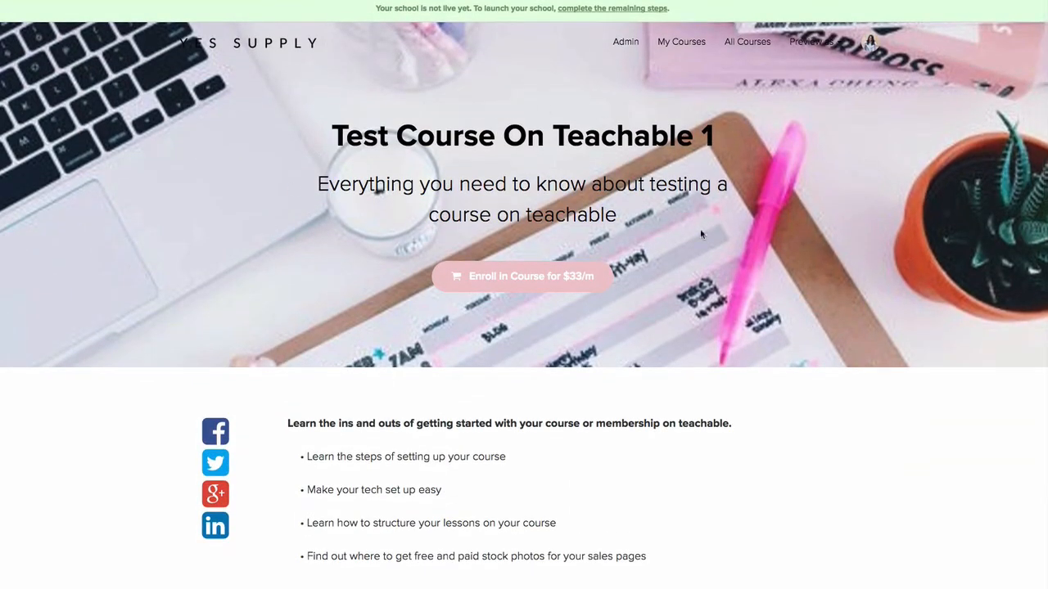
scroll(down, 3)
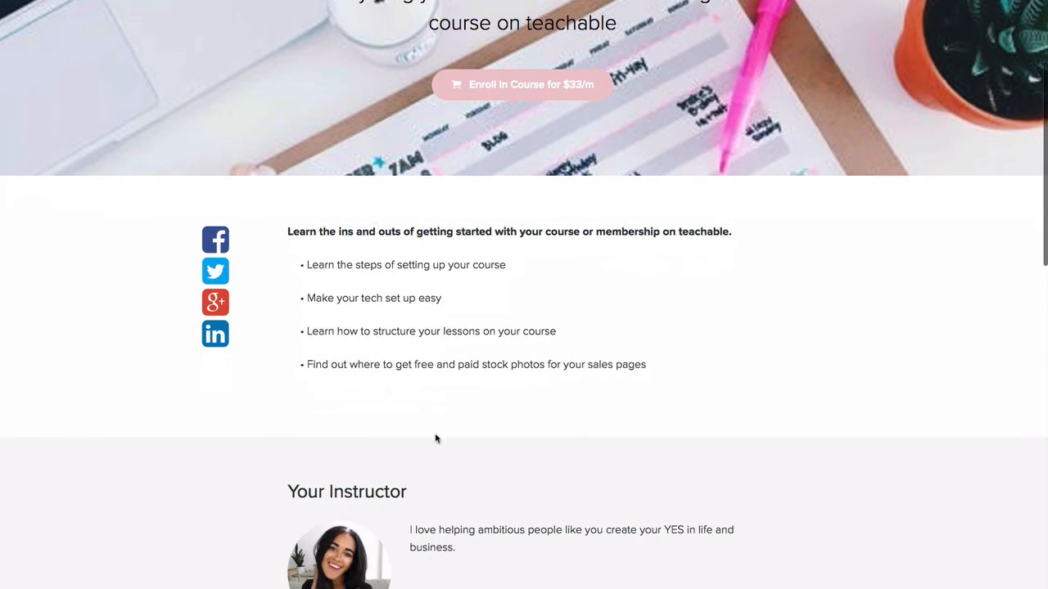
scroll(down, 3)
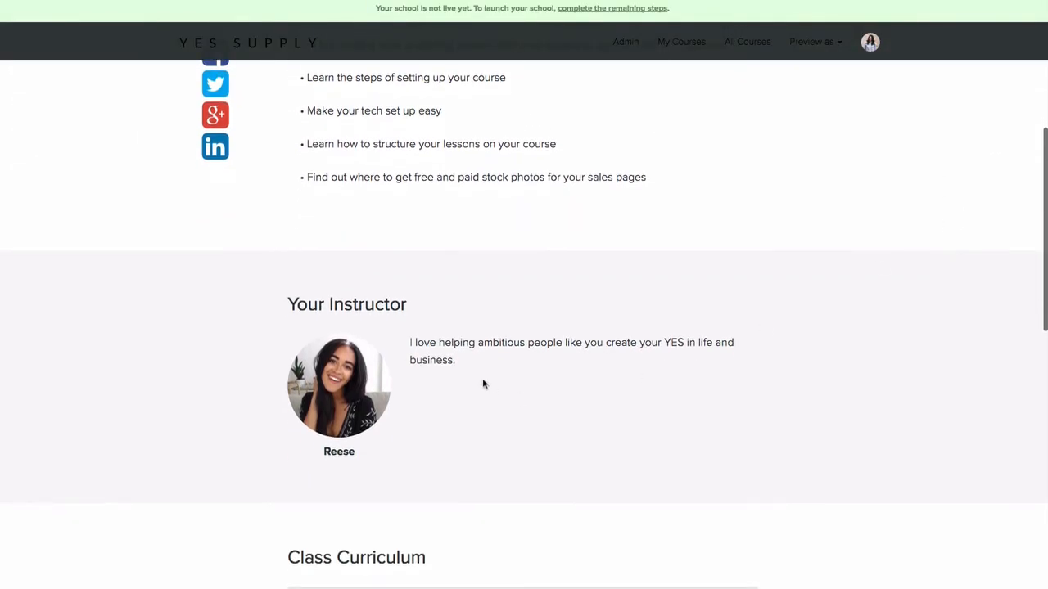
scroll(down, 3)
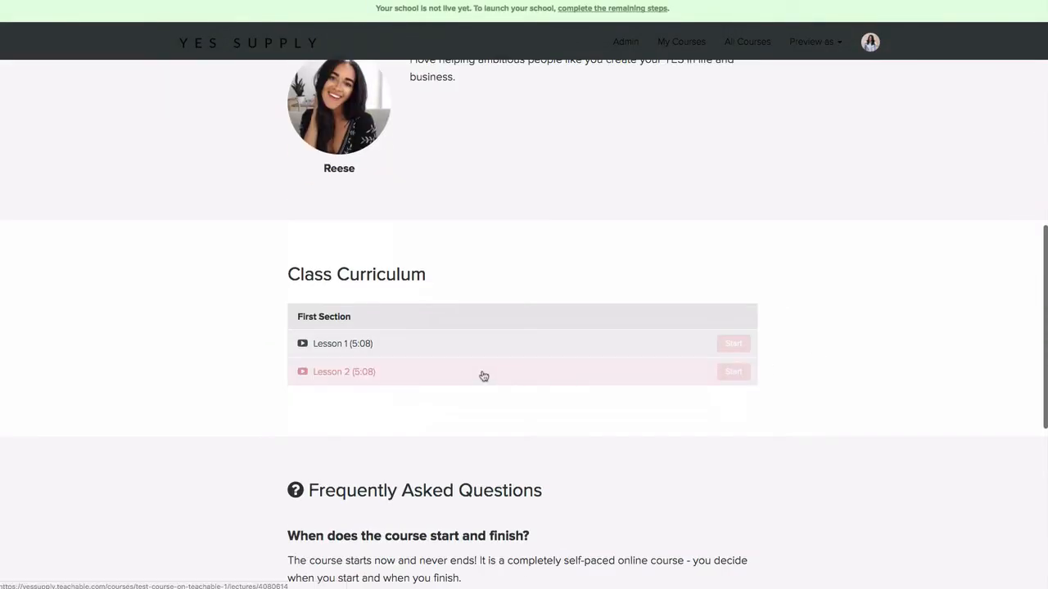
scroll(down, 3)
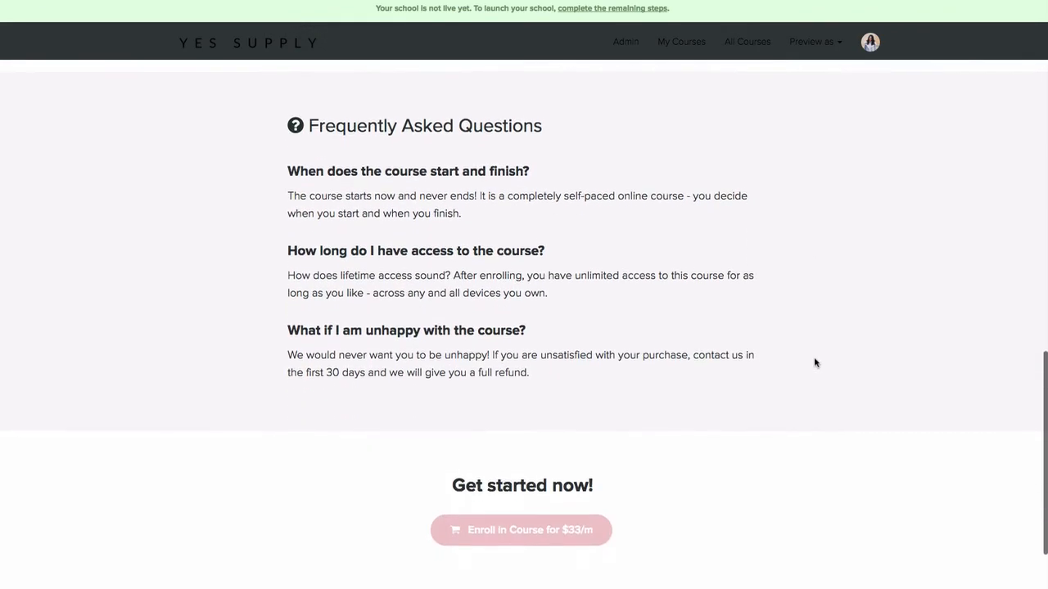
scroll(down, 3)
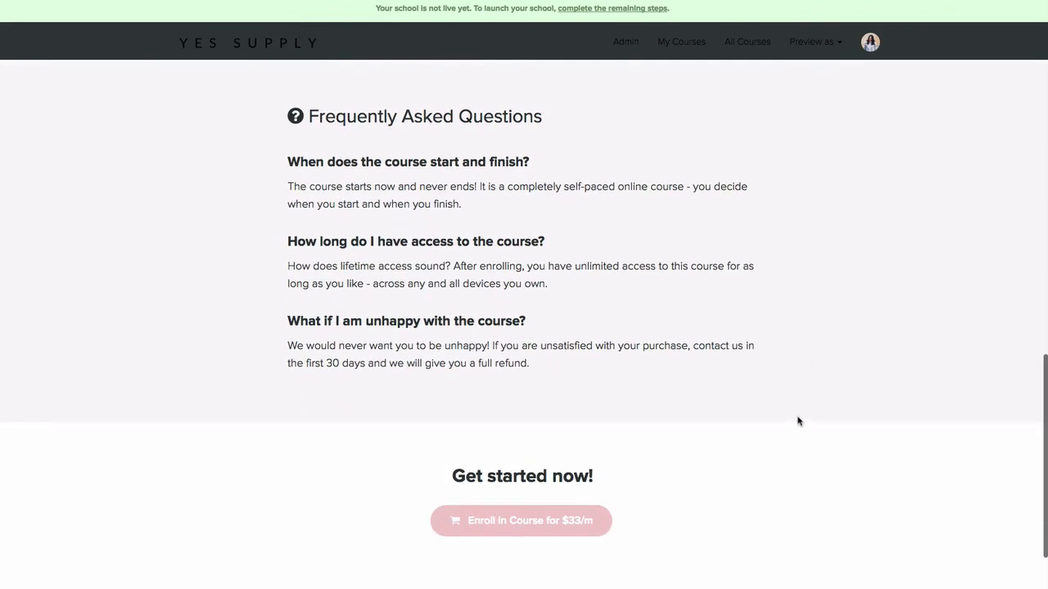
scroll(up, 3)
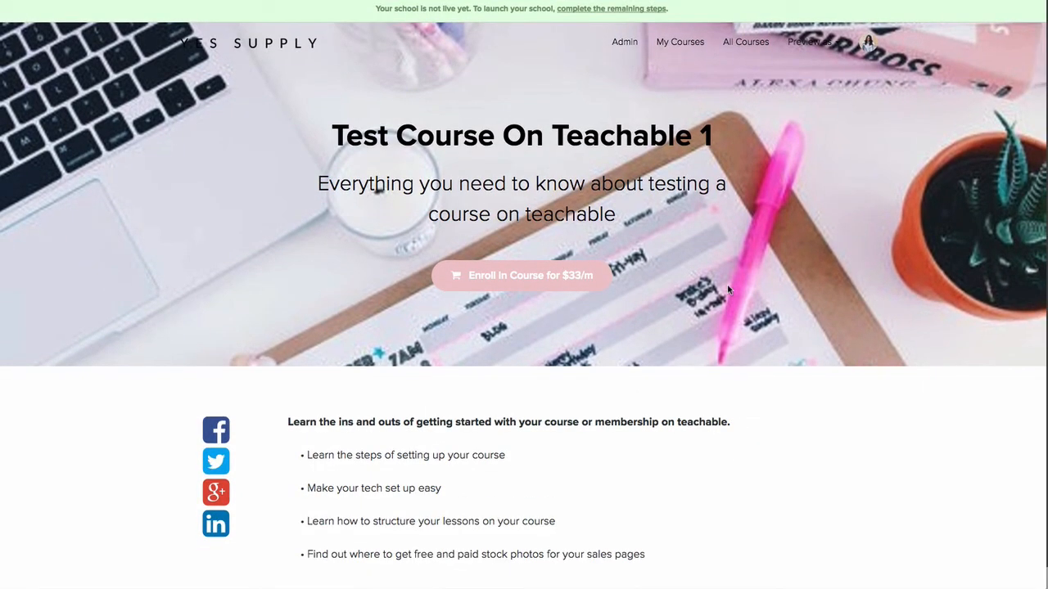
Open the Sales Page editor and scroll through hero, description, bio, curriculum and FAQ blocks.
click(624, 42)
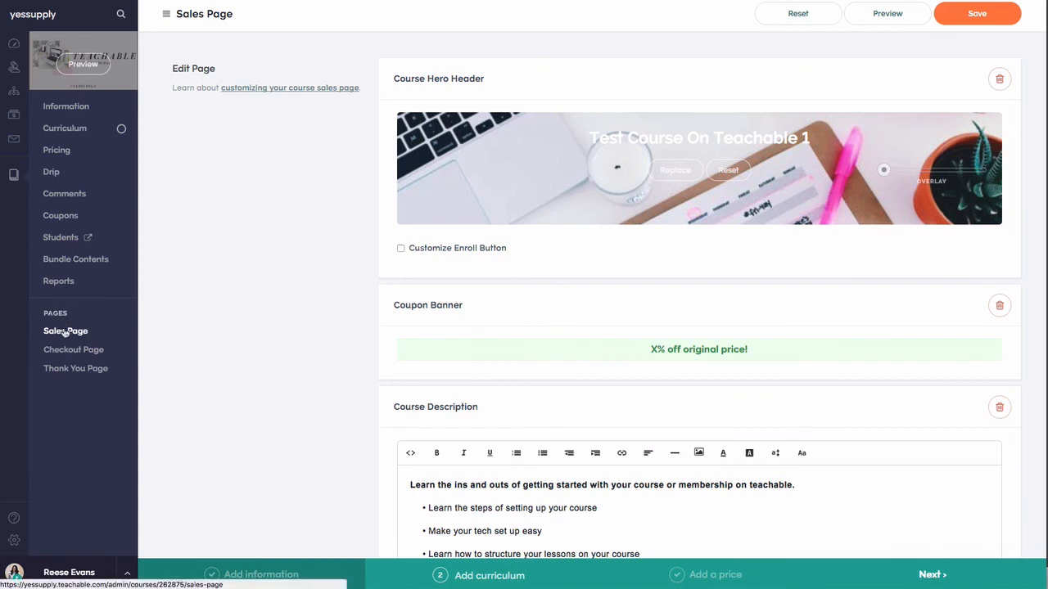
mouse_move(723, 265)
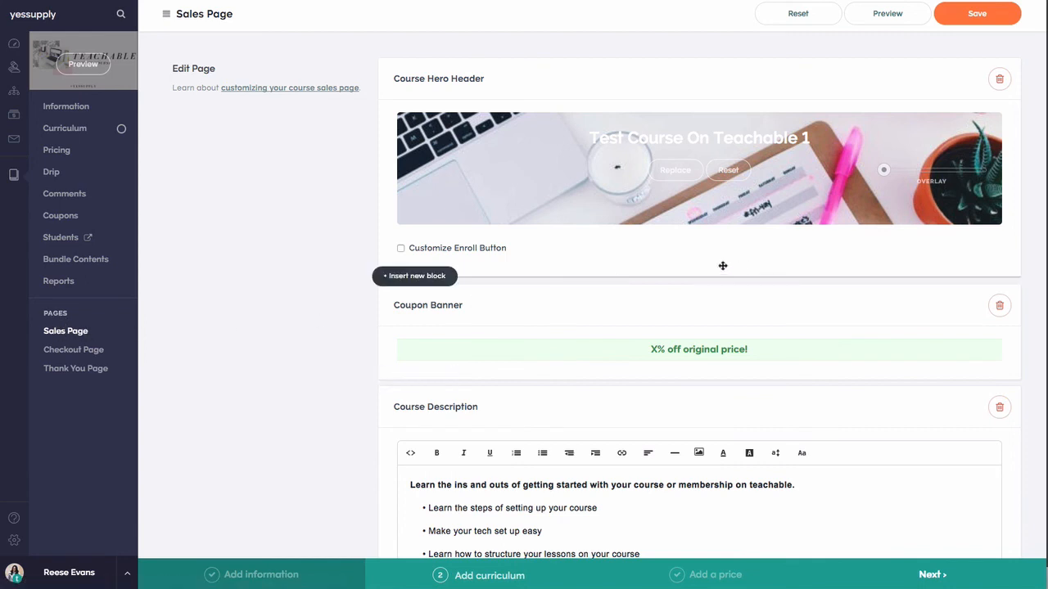
mouse_move(898, 192)
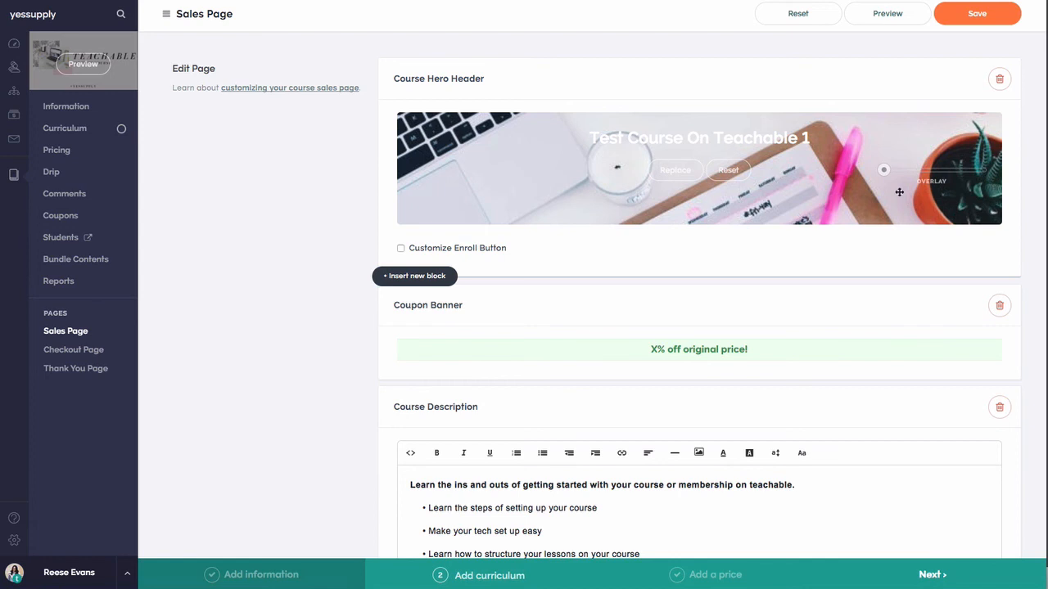
scroll(down, 3)
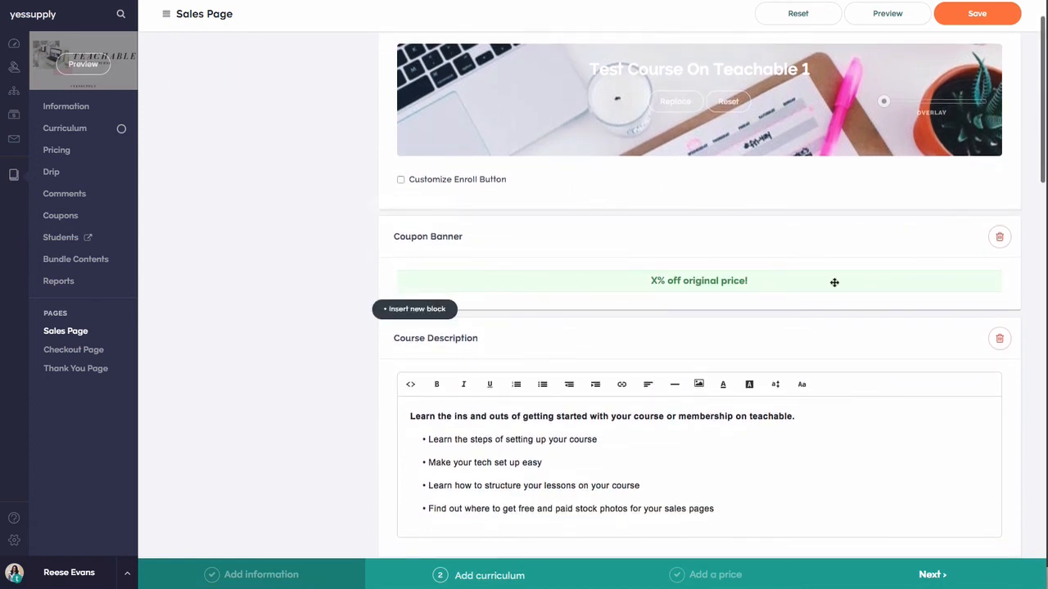
mouse_move(858, 291)
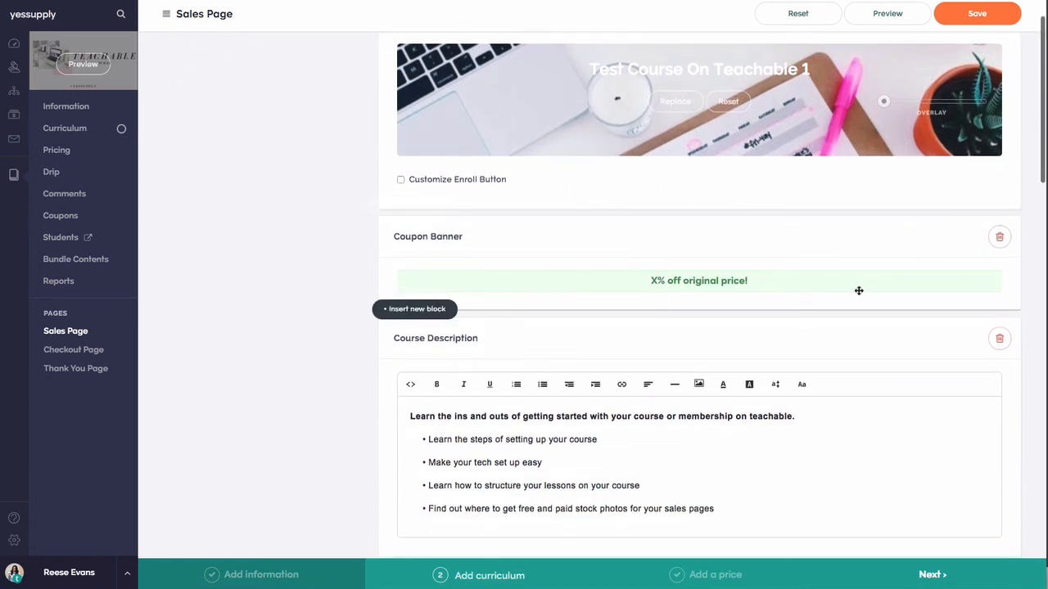
scroll(down, 3)
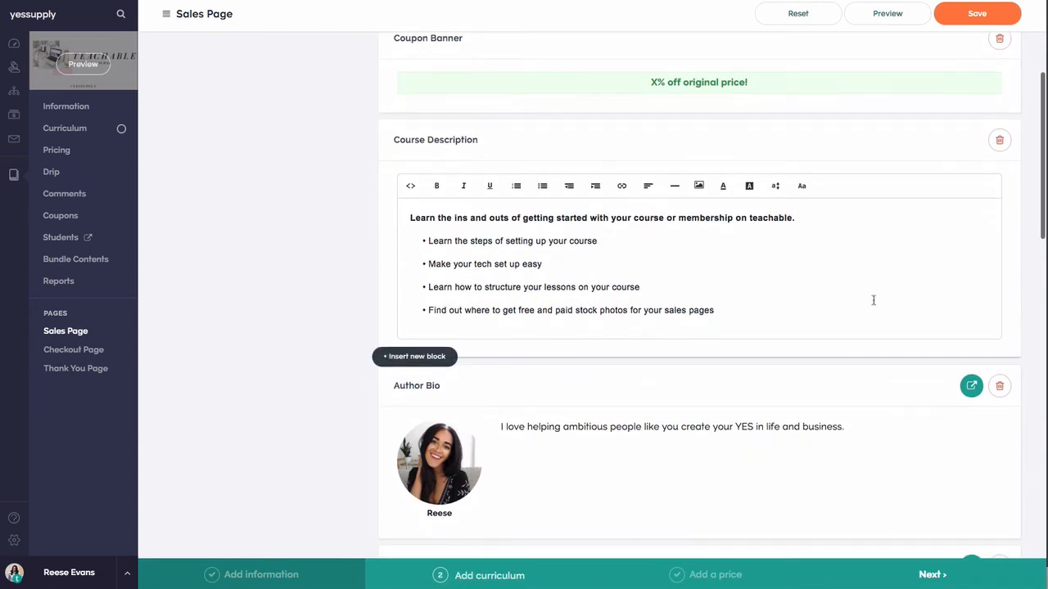
scroll(down, 3)
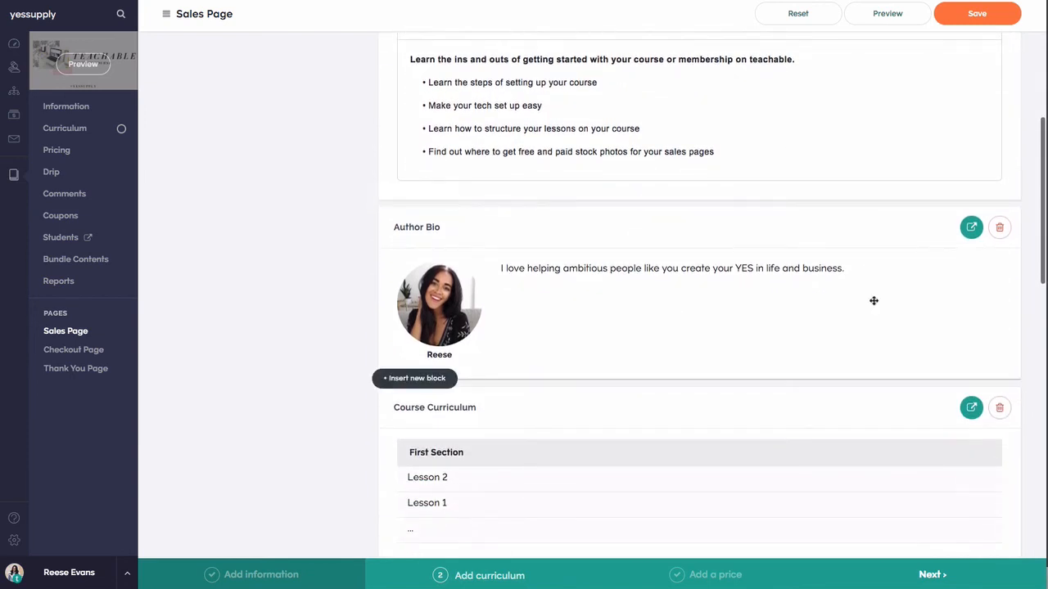
scroll(down, 3)
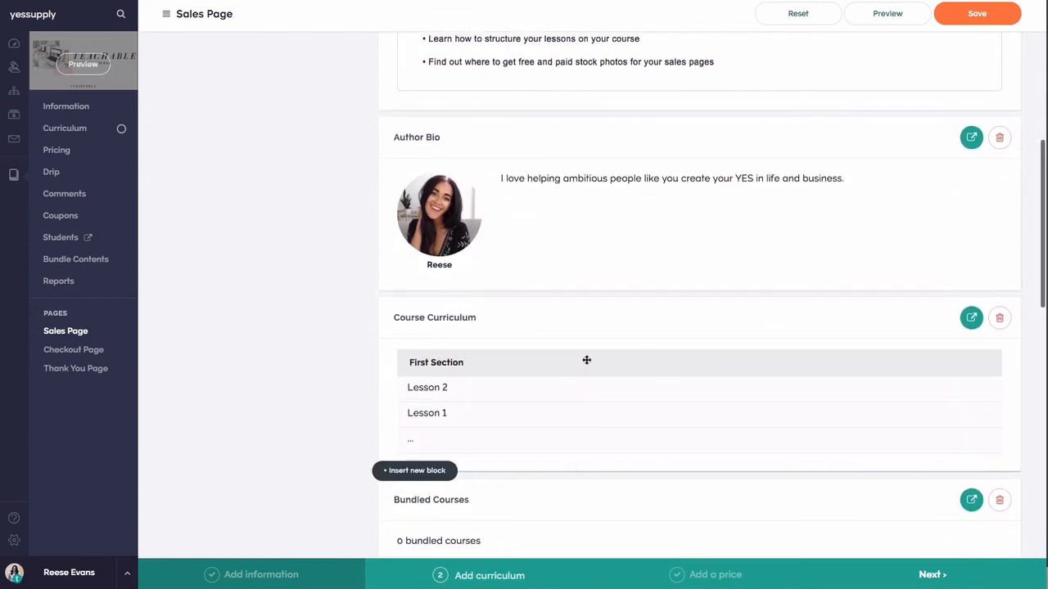
scroll(down, 3)
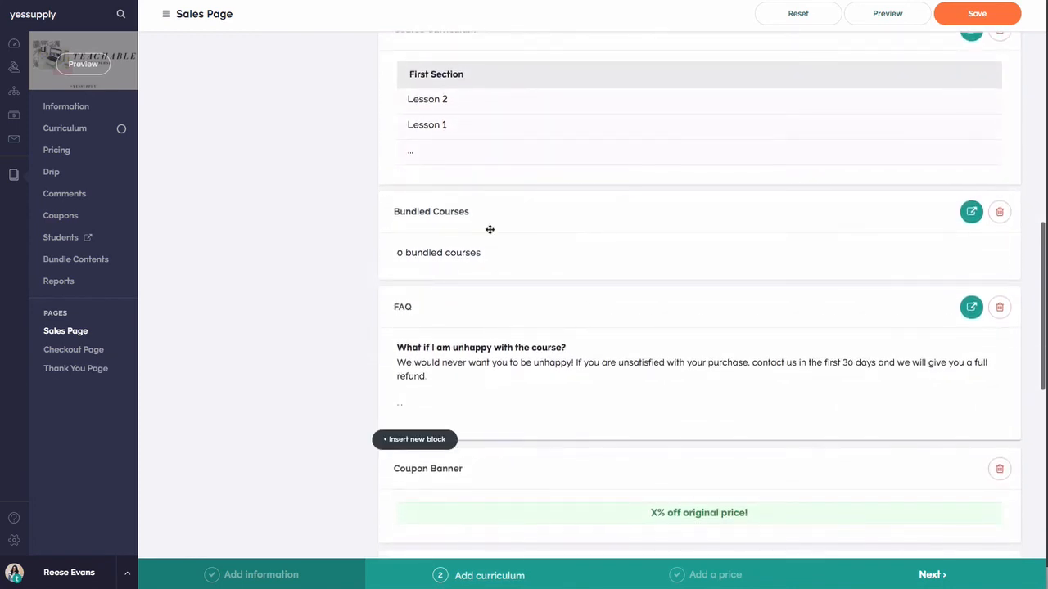
mouse_move(697, 282)
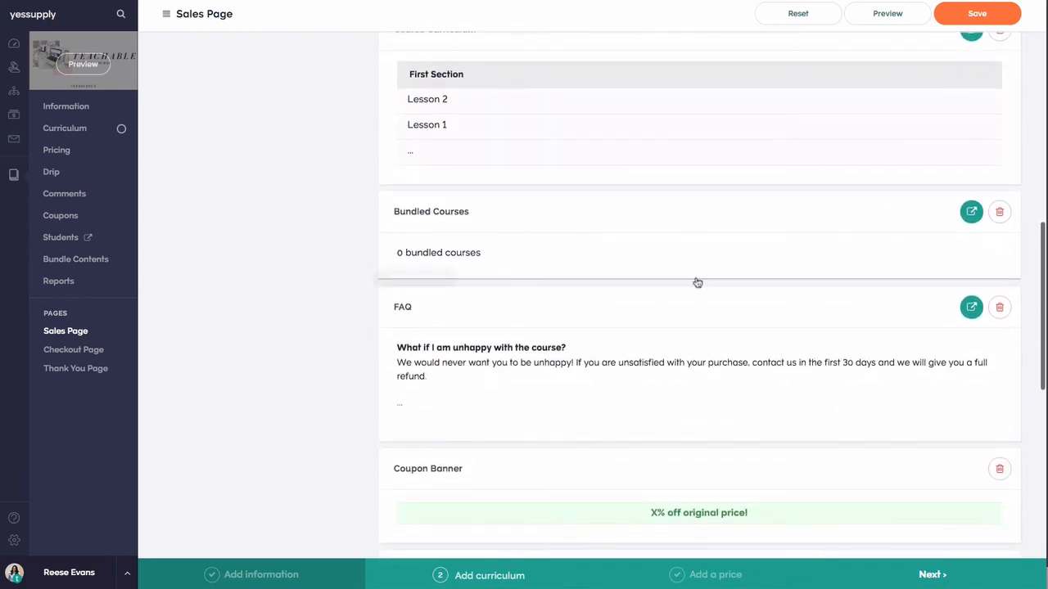
scroll(down, 3)
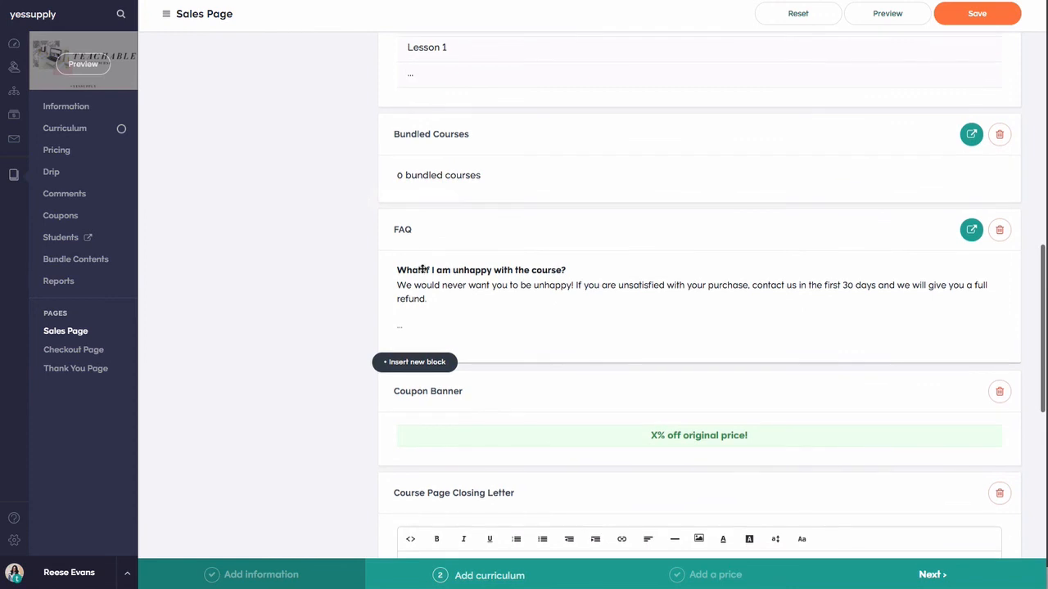
mouse_move(836, 260)
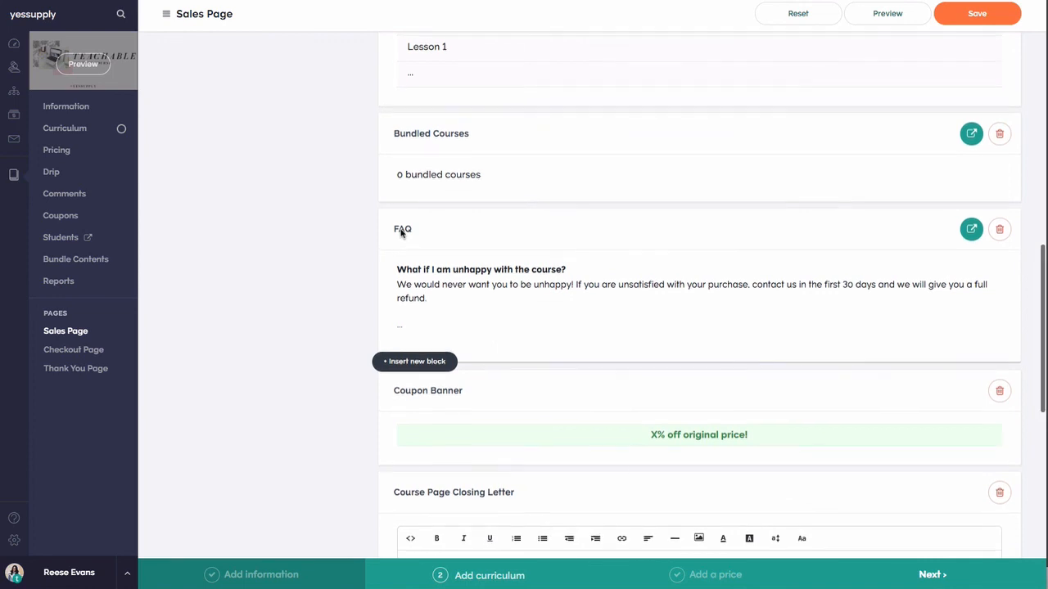
scroll(down, 3)
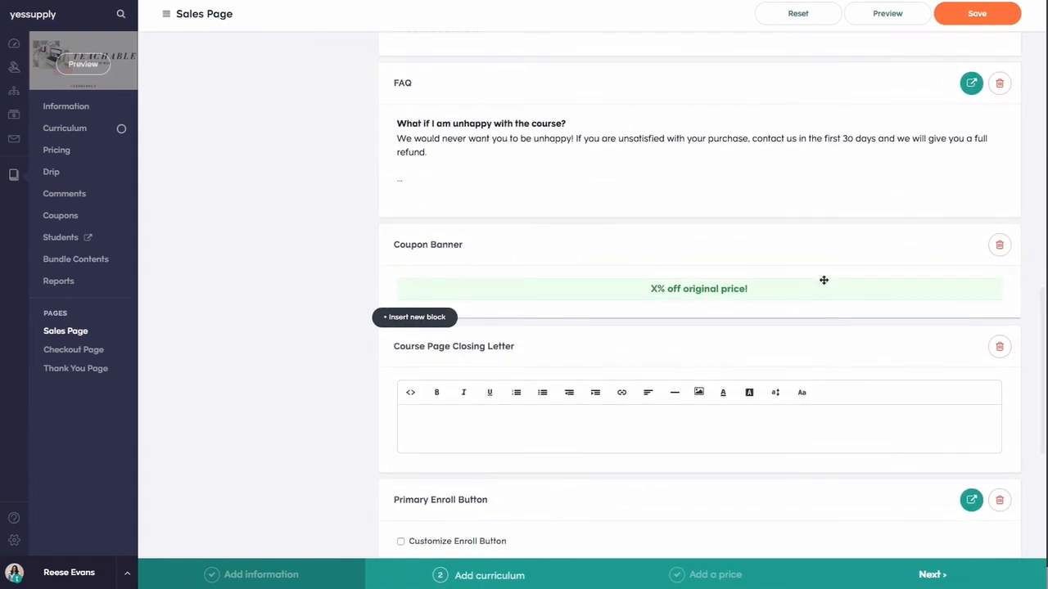
scroll(down, 3)
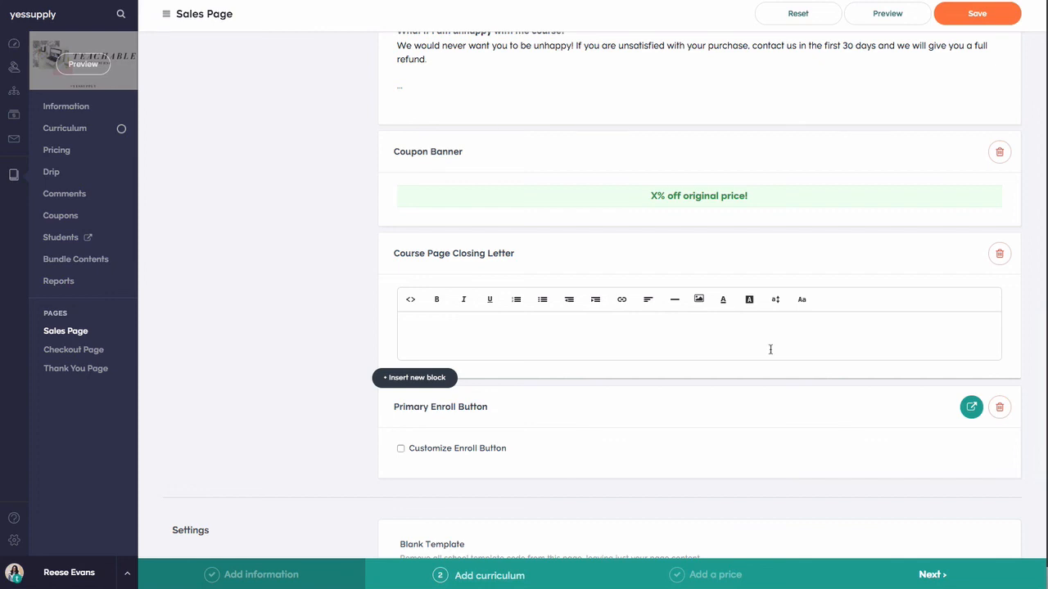
scroll(down, 3)
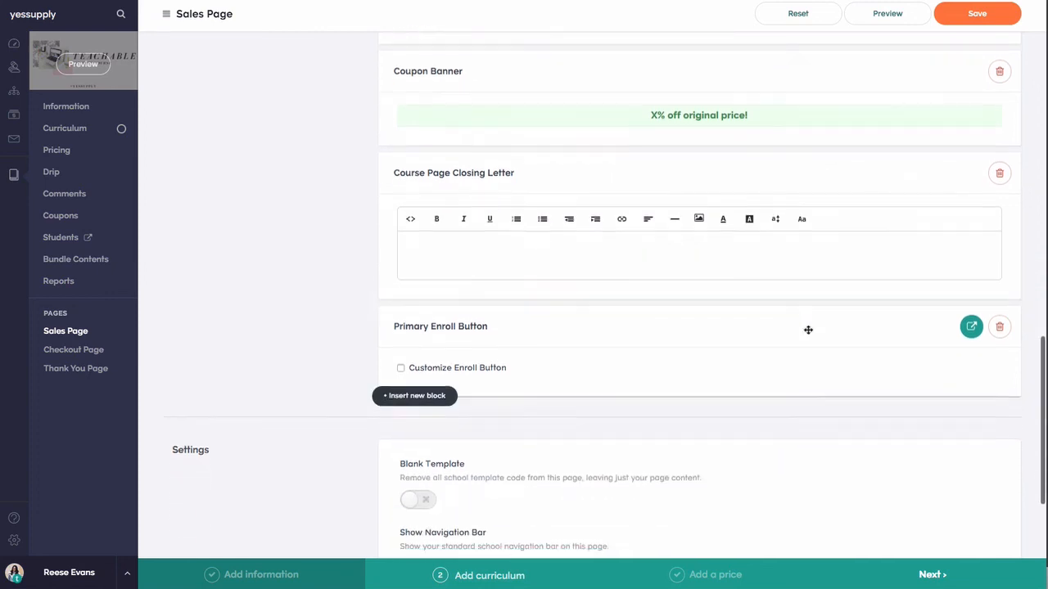
scroll(down, 3)
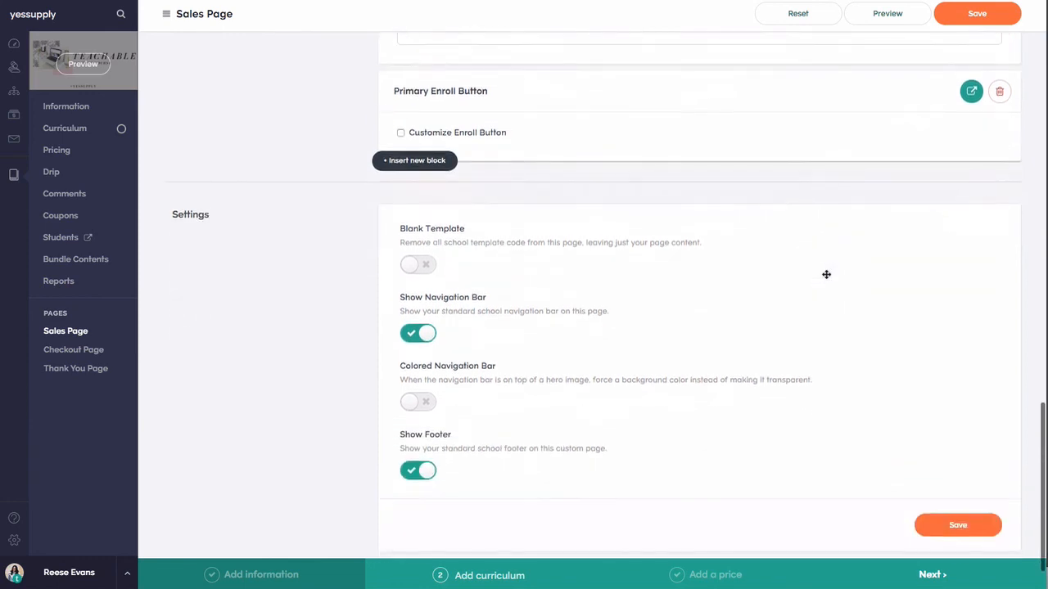
scroll(down, 3)
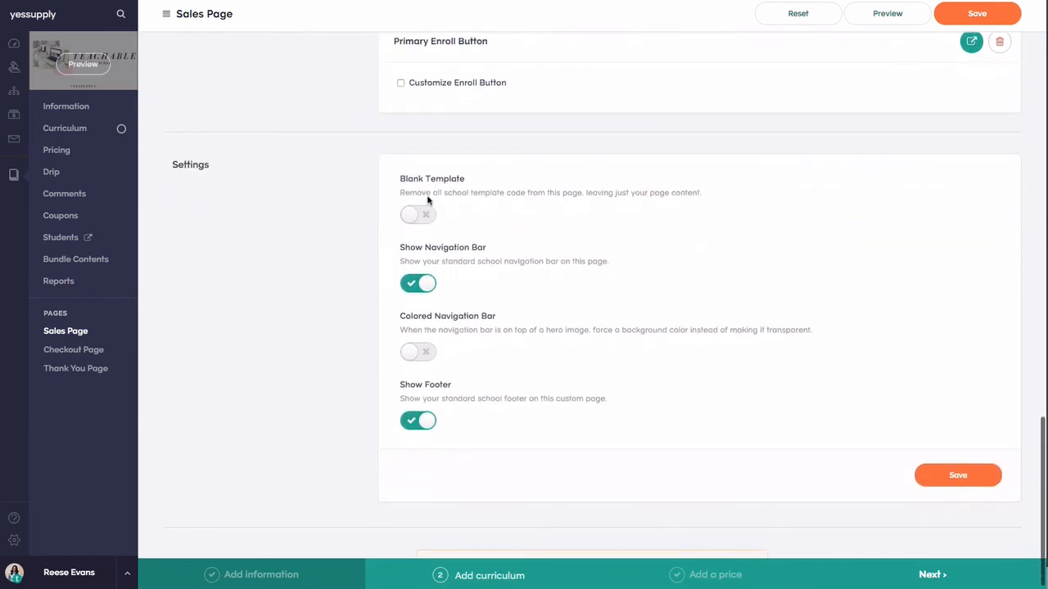
mouse_move(900, 328)
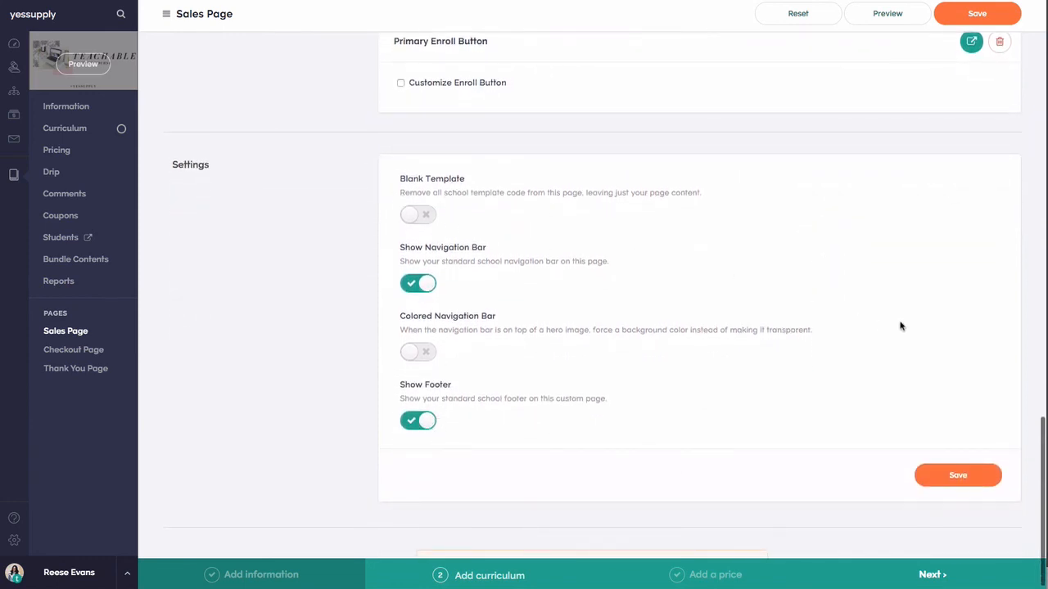
scroll(up, 3)
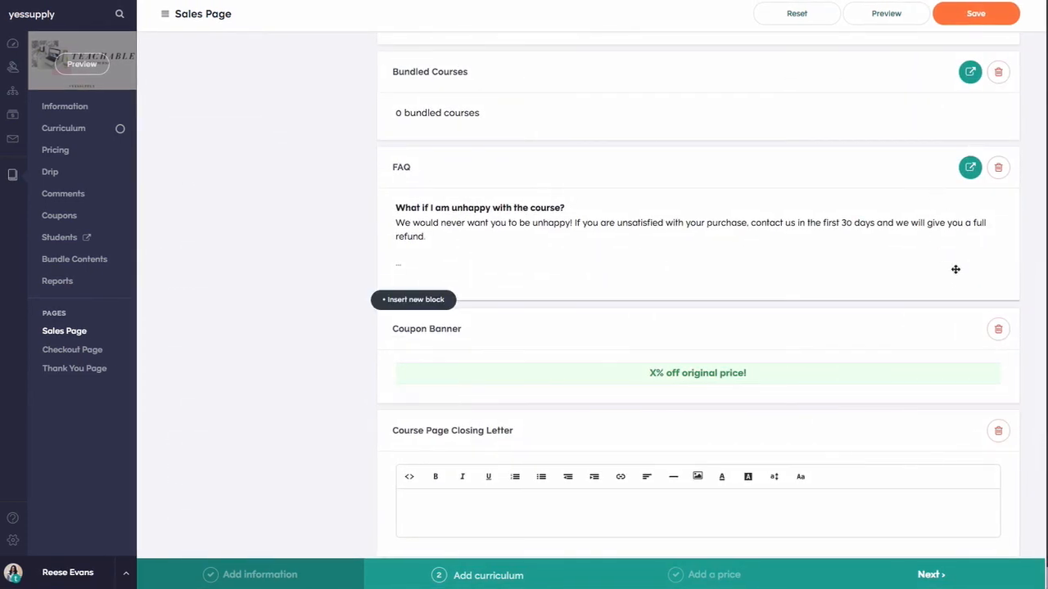
scroll(up, 3)
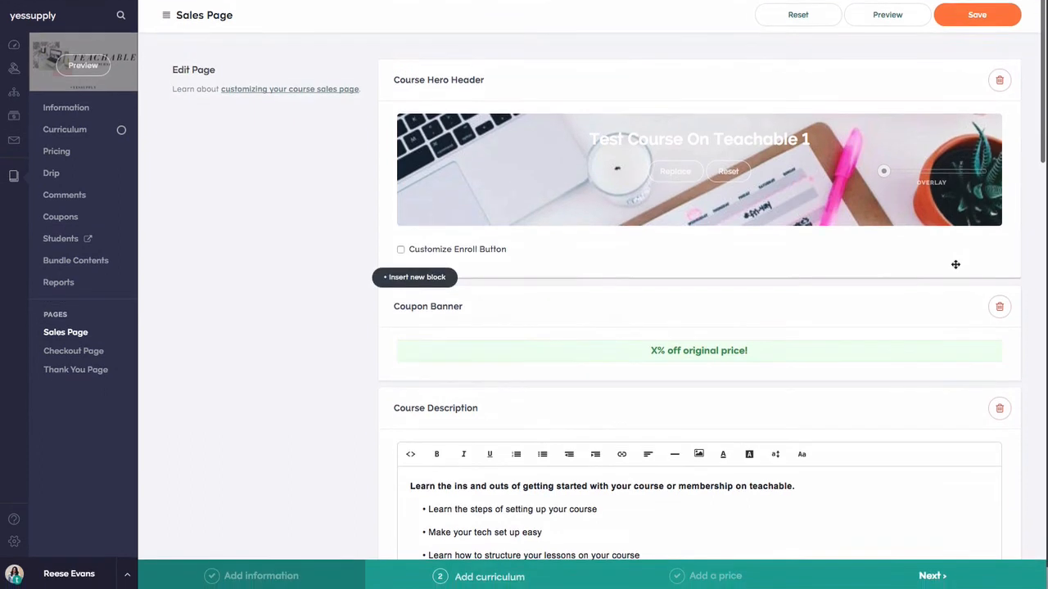